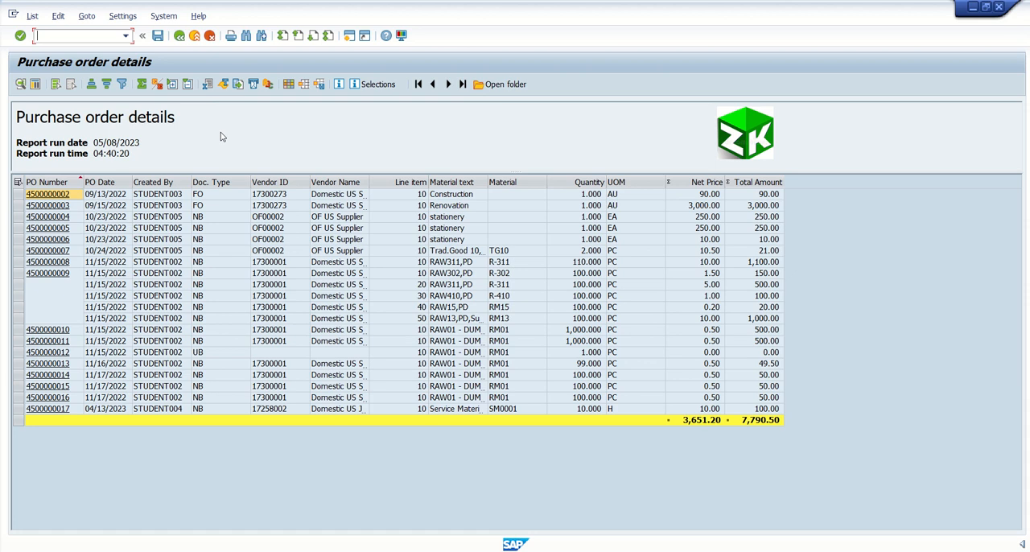
mouse_move(167, 151)
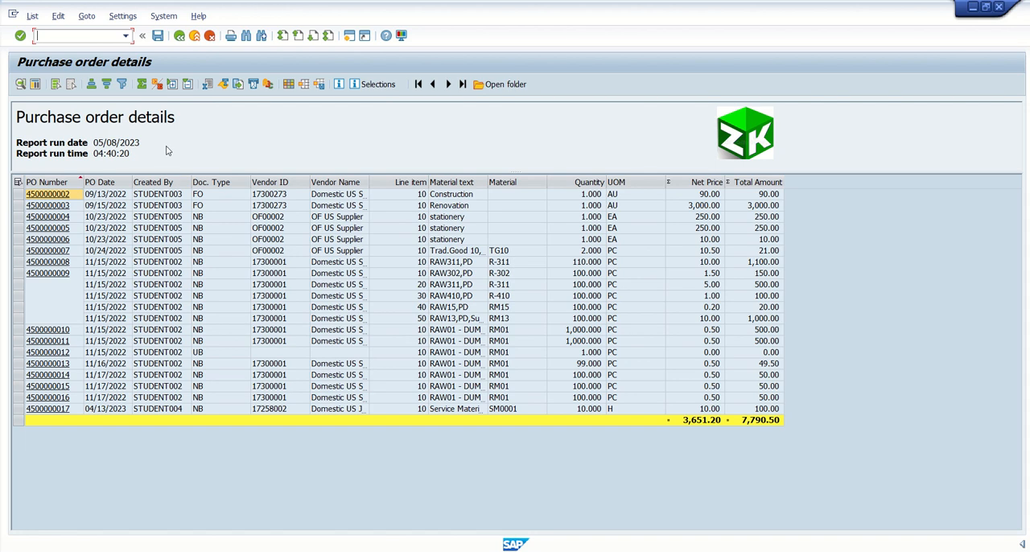
mouse_move(125, 245)
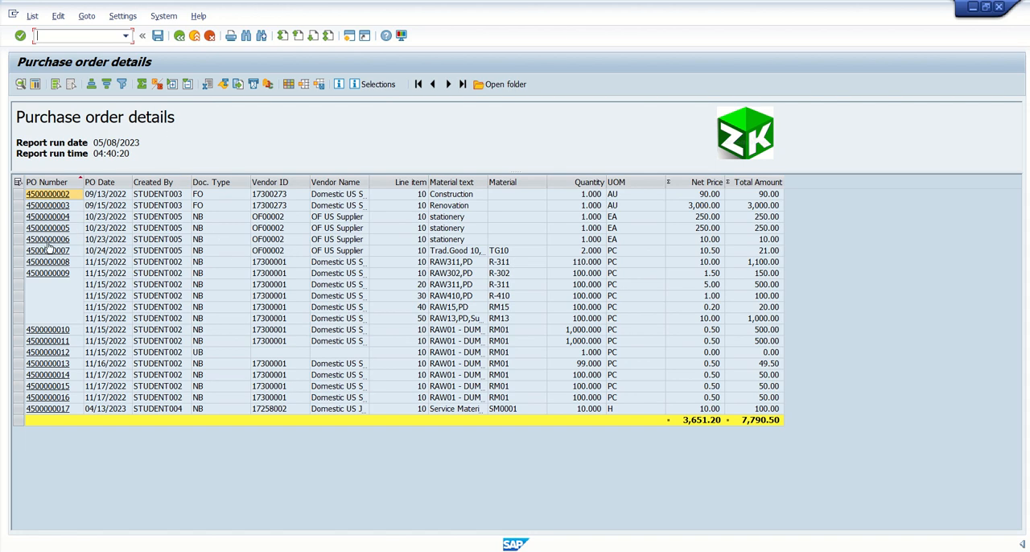
left_click(48, 239)
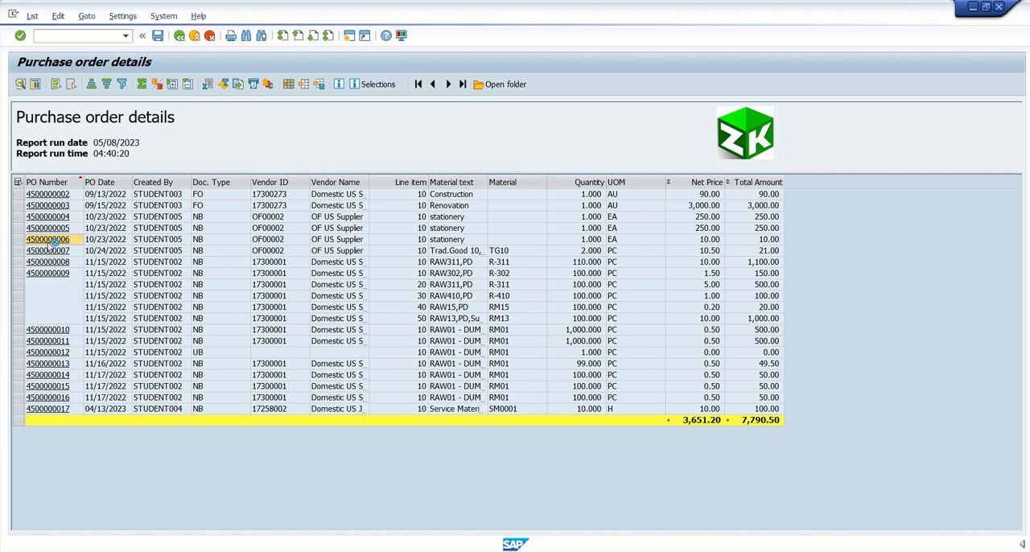
double_click(49, 238)
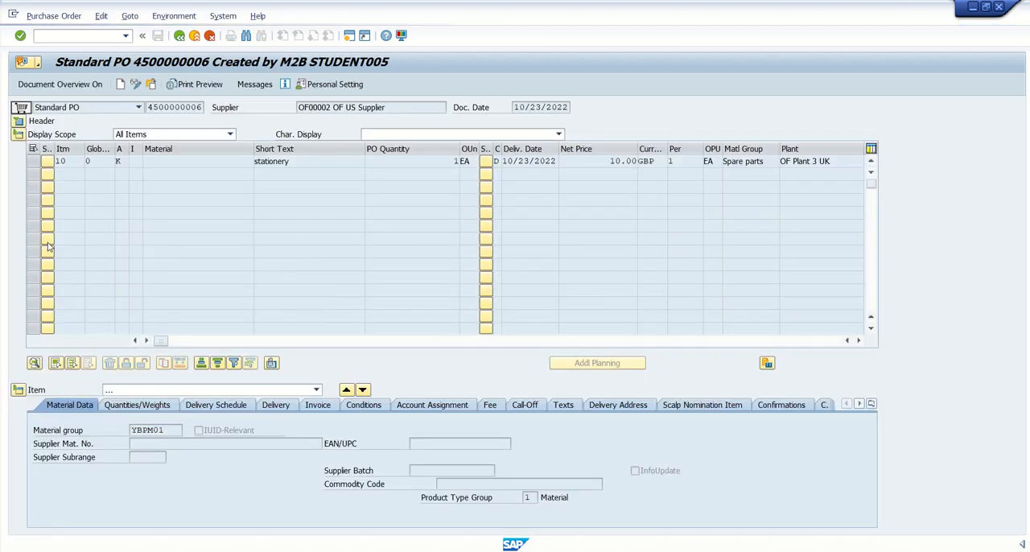
left_click(49, 161)
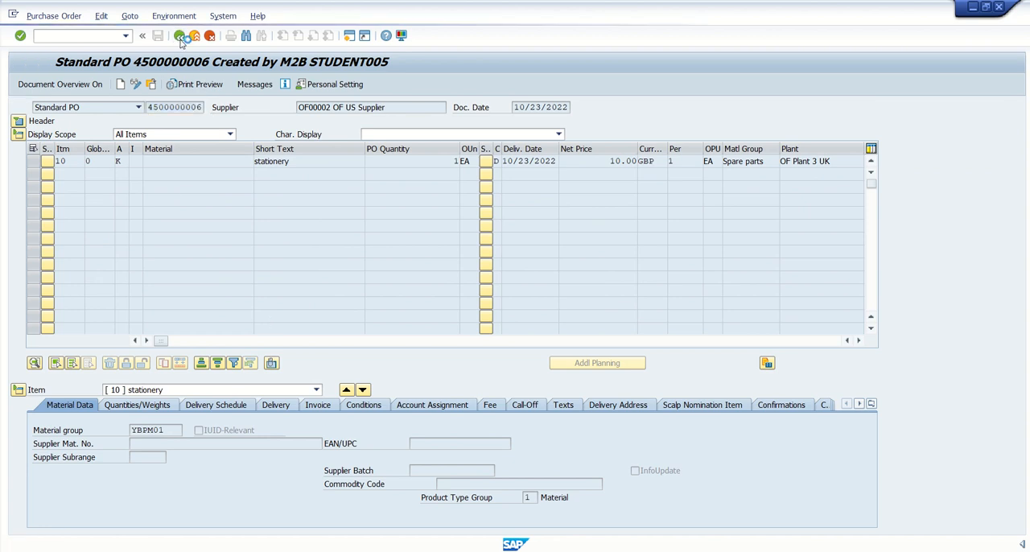
left_click(180, 35)
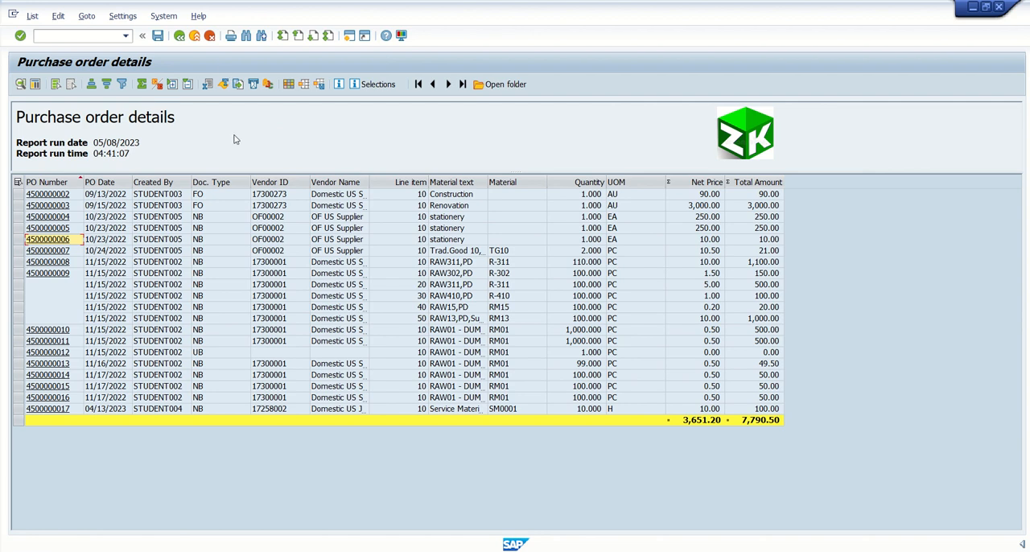
mouse_move(157, 147)
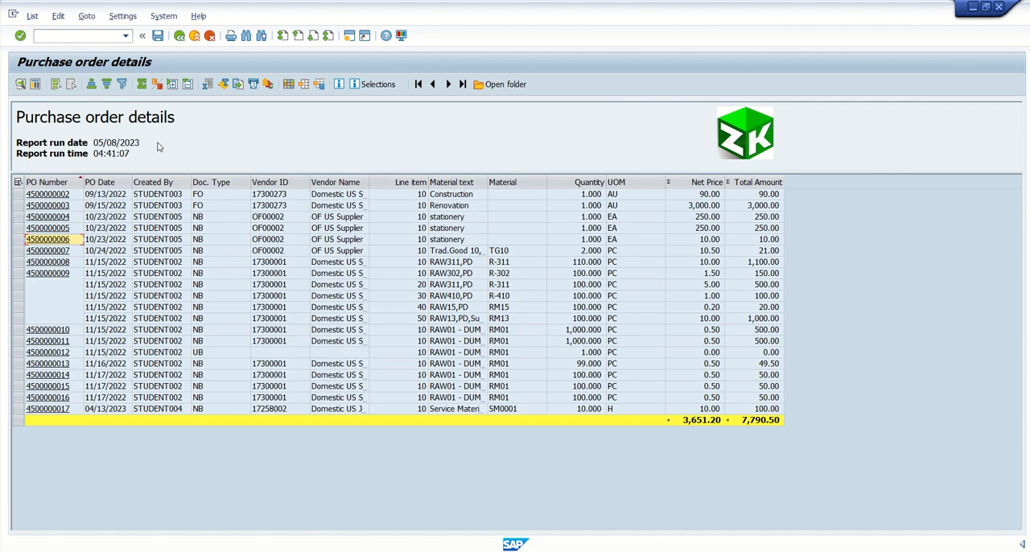
mouse_move(112, 197)
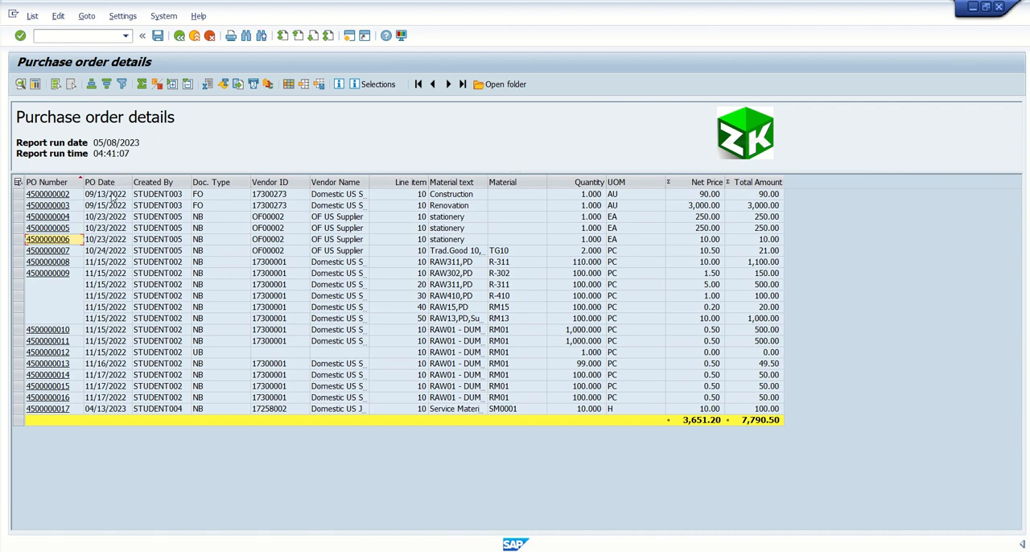
mouse_move(222, 132)
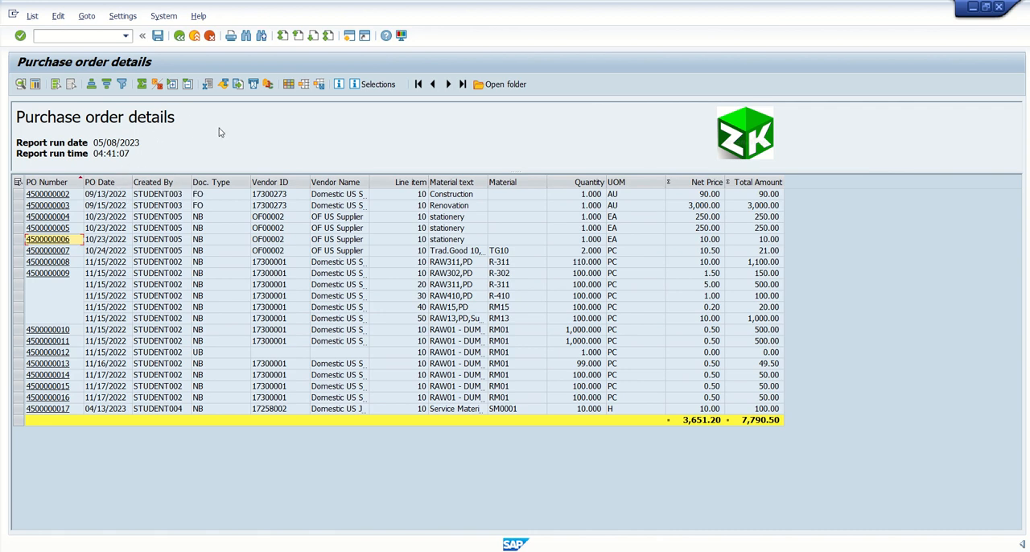
mouse_move(239, 187)
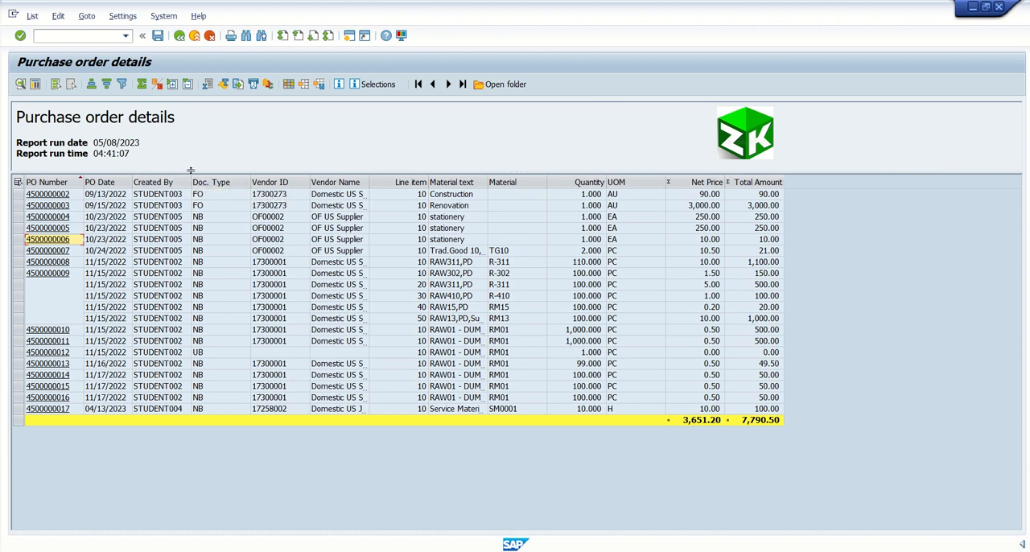
mouse_move(180, 35)
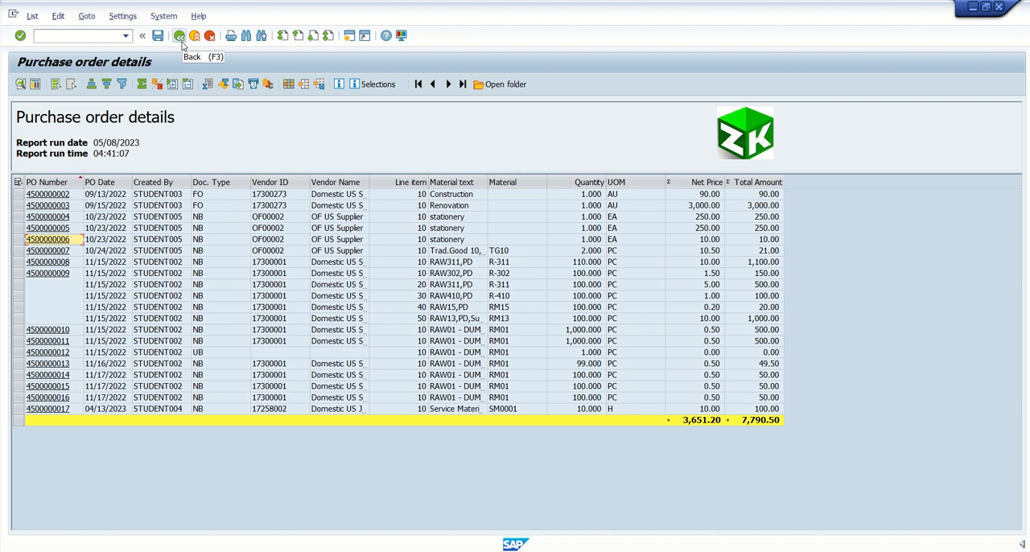
mouse_move(266, 418)
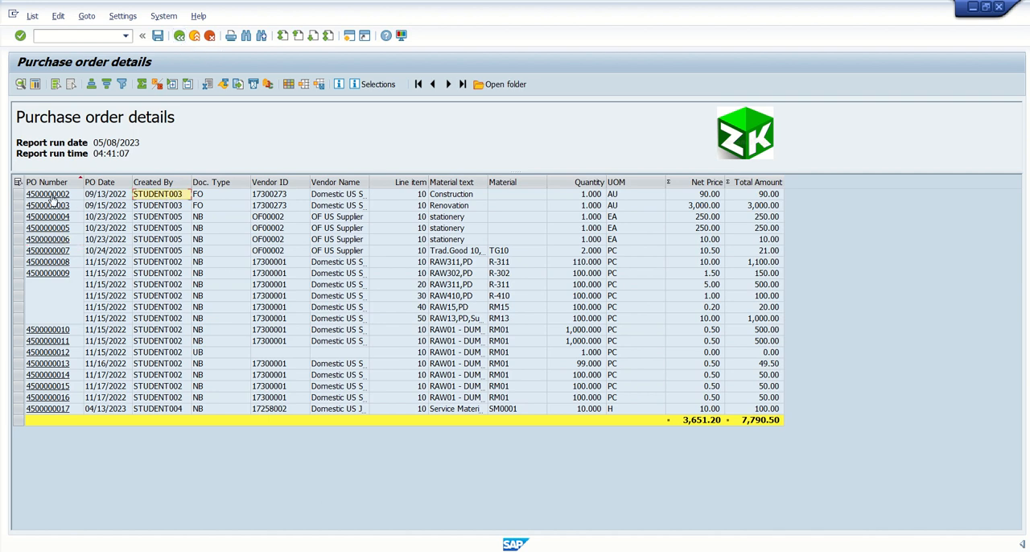
left_click(405, 194)
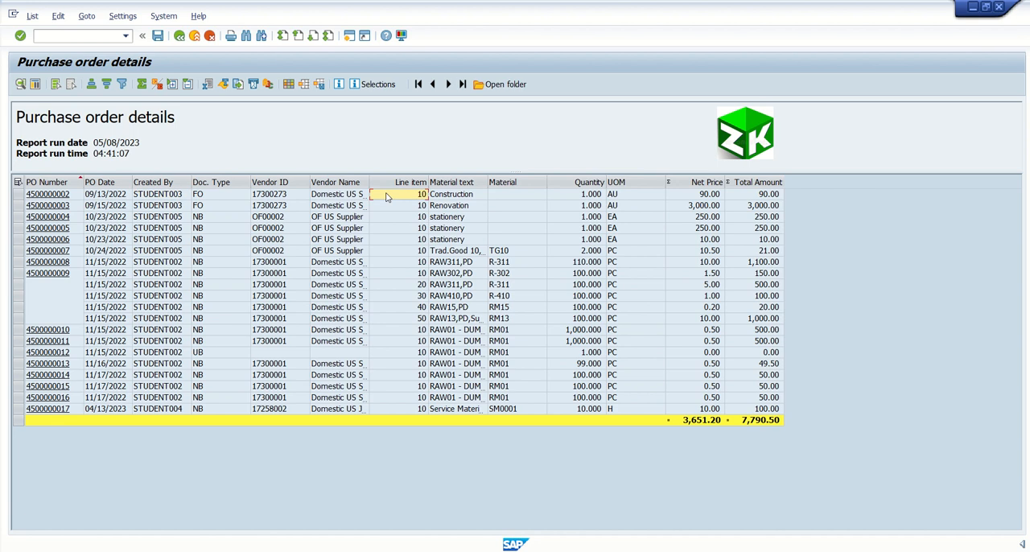
left_click(413, 273)
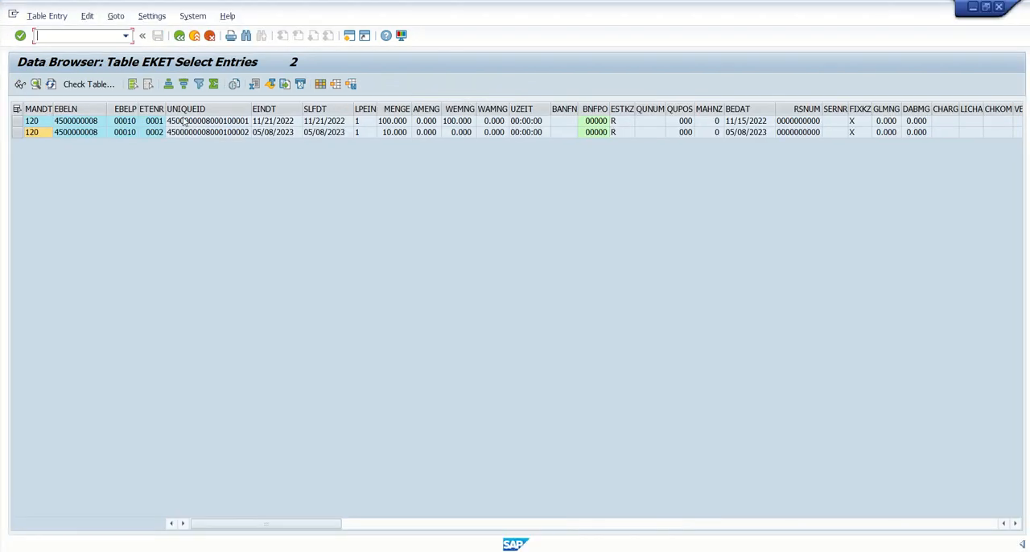
mouse_move(149, 77)
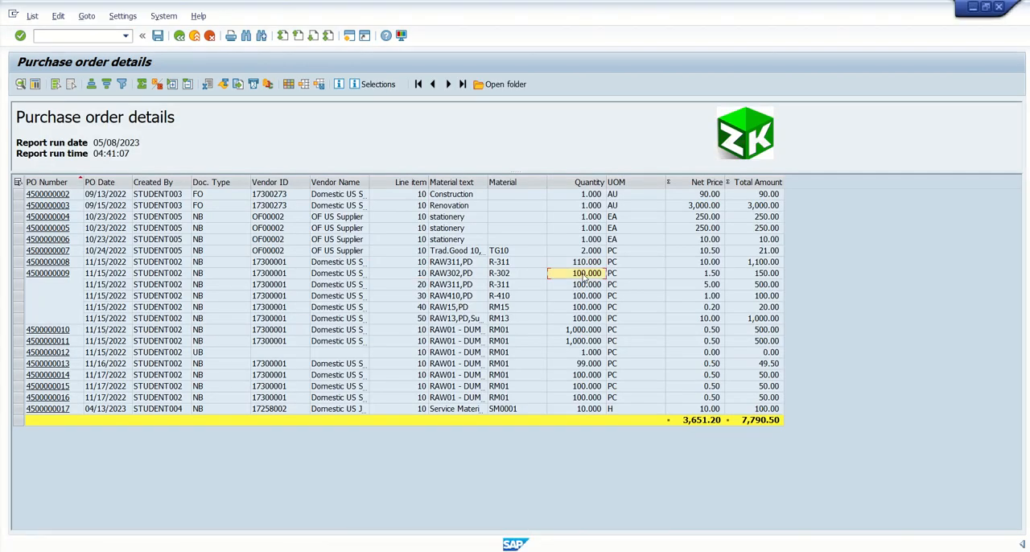
- Go back from the EKET entries and exit the ALV output to the empty report screen
left_click(586, 261)
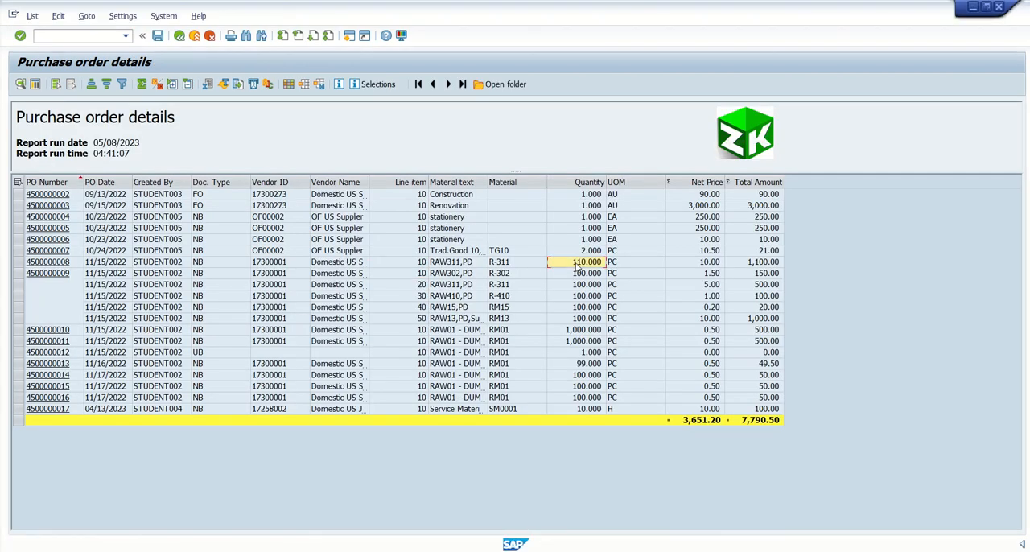
mouse_move(560, 265)
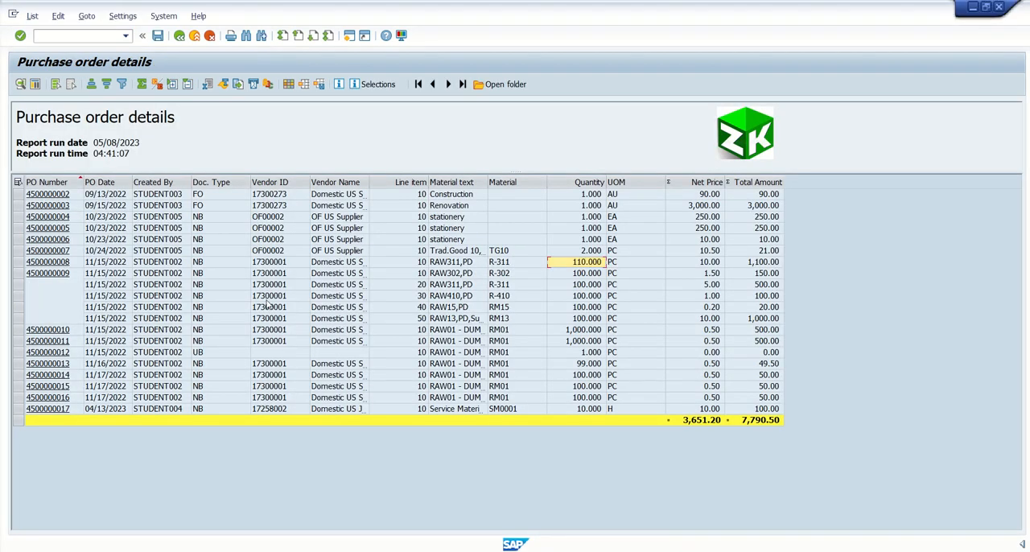
left_click(180, 35)
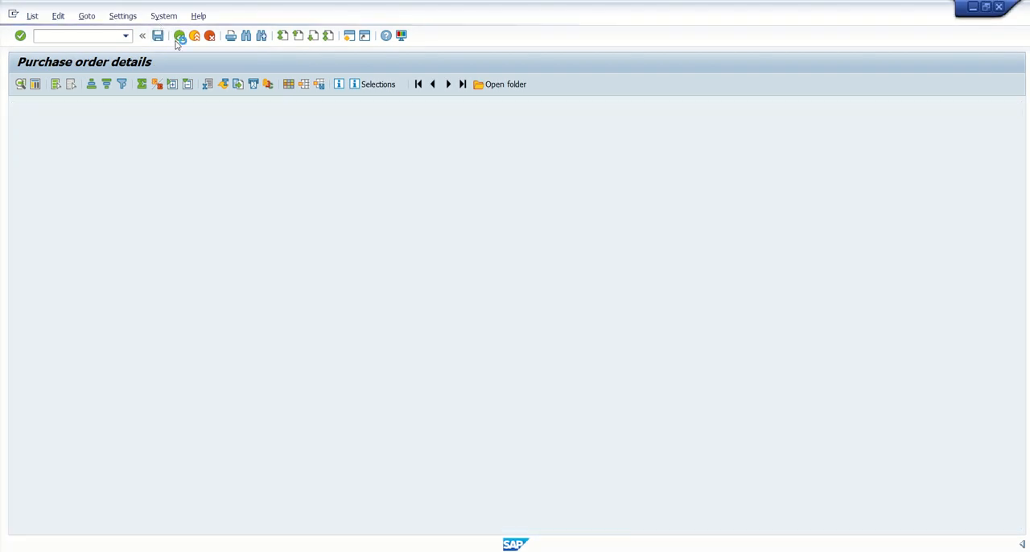
- Return to the Z120_DEMO_PO_REPORT source, switch it to change mode and start a new declaration line
left_click(180, 36)
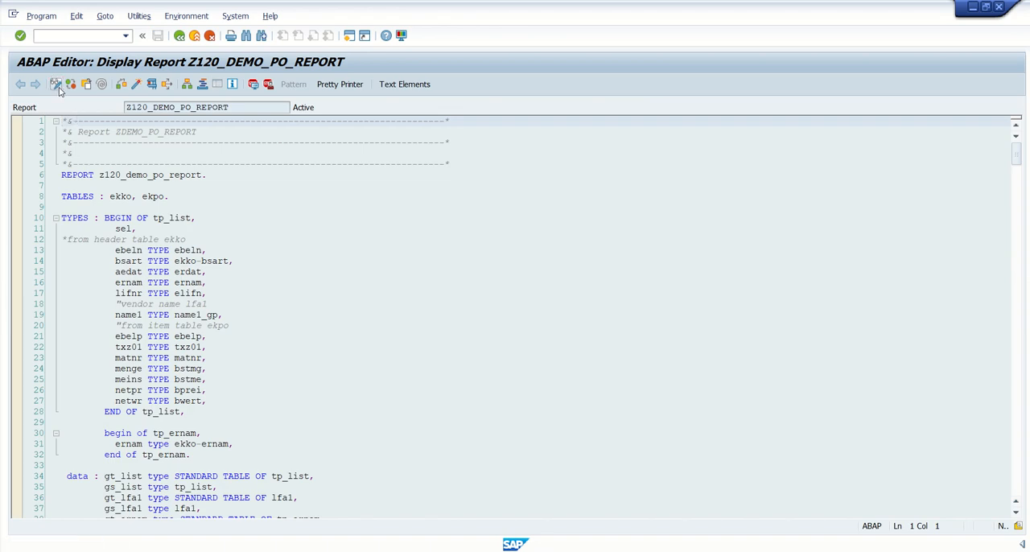
left_click(55, 84)
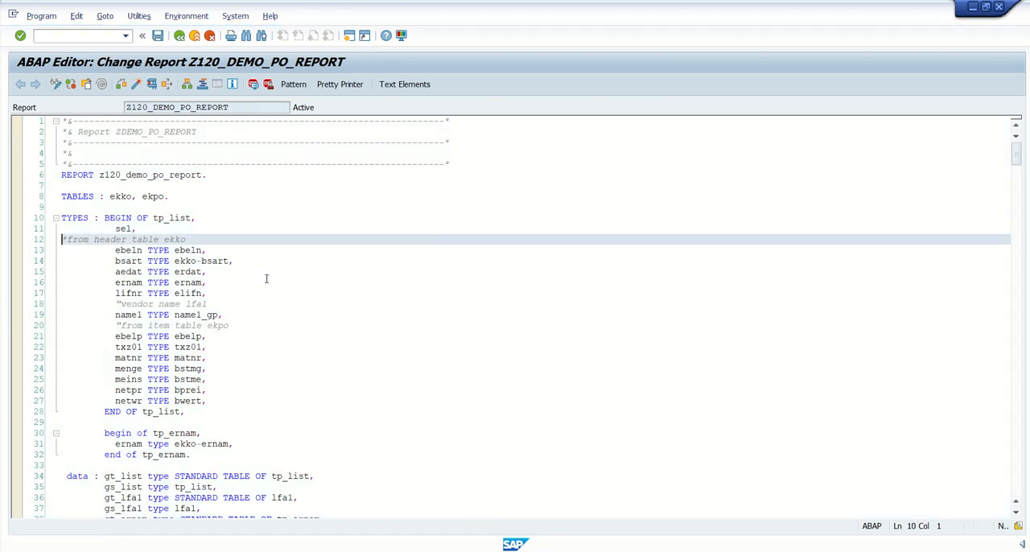
scroll("down", 3)
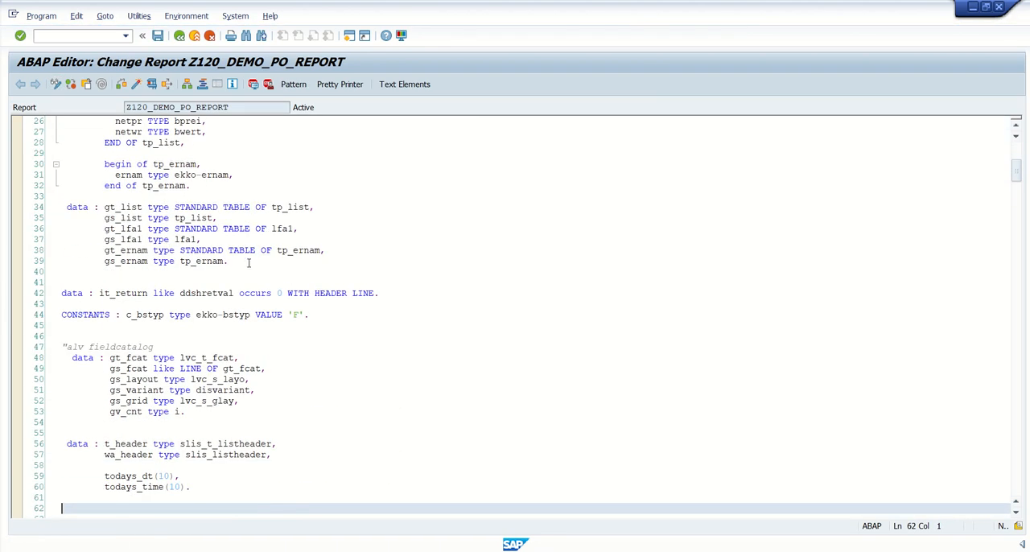
left_click(228, 261)
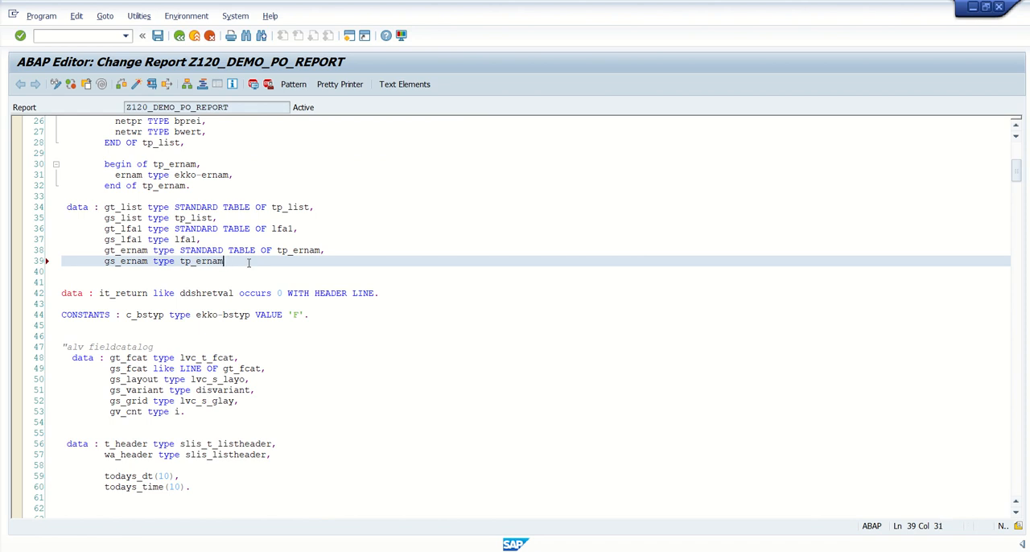
- Declare gt_eket TYPE STANDARD TABLE OF eket and gs_eket TYPE eket
type(".")
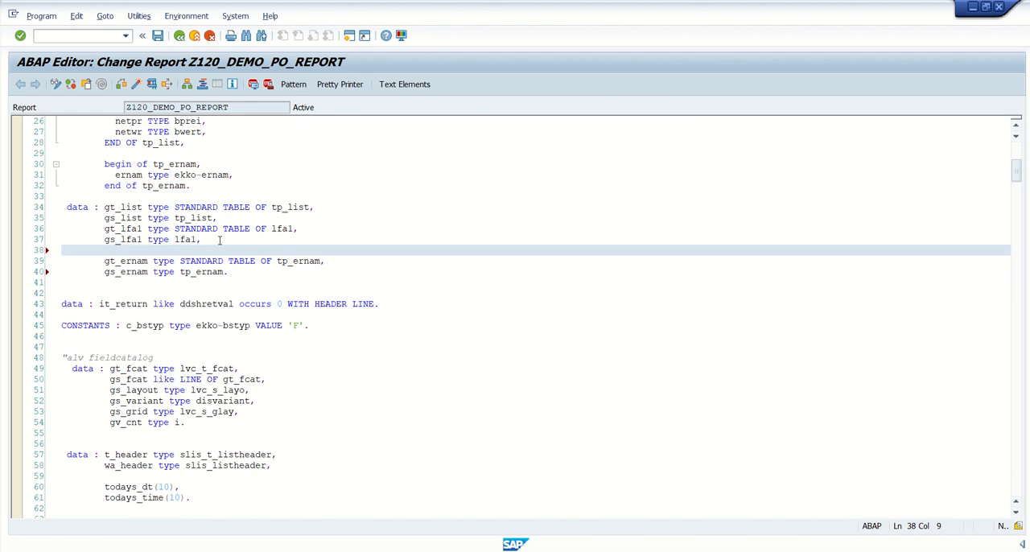
type("gt_eket type")
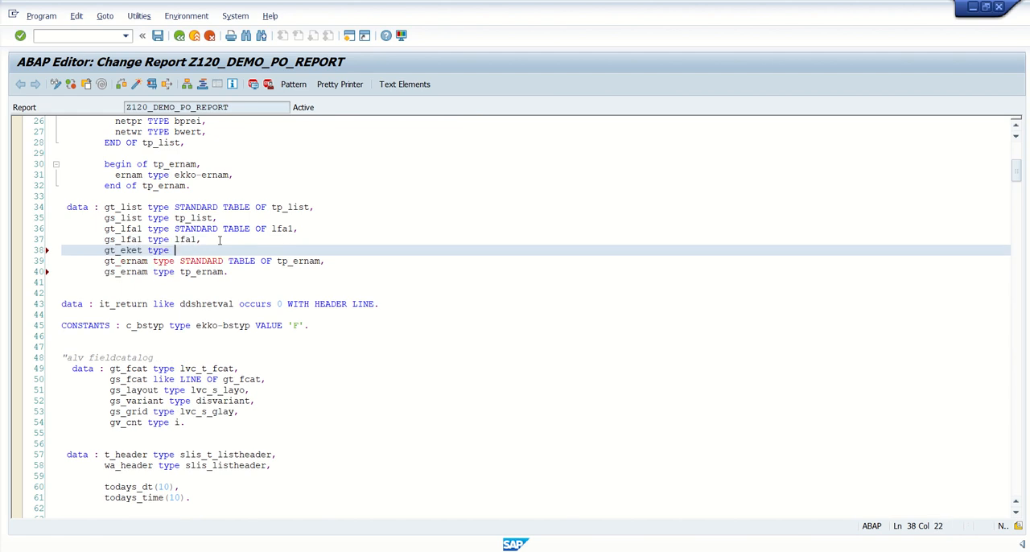
type("STANDARD TABLE OF")
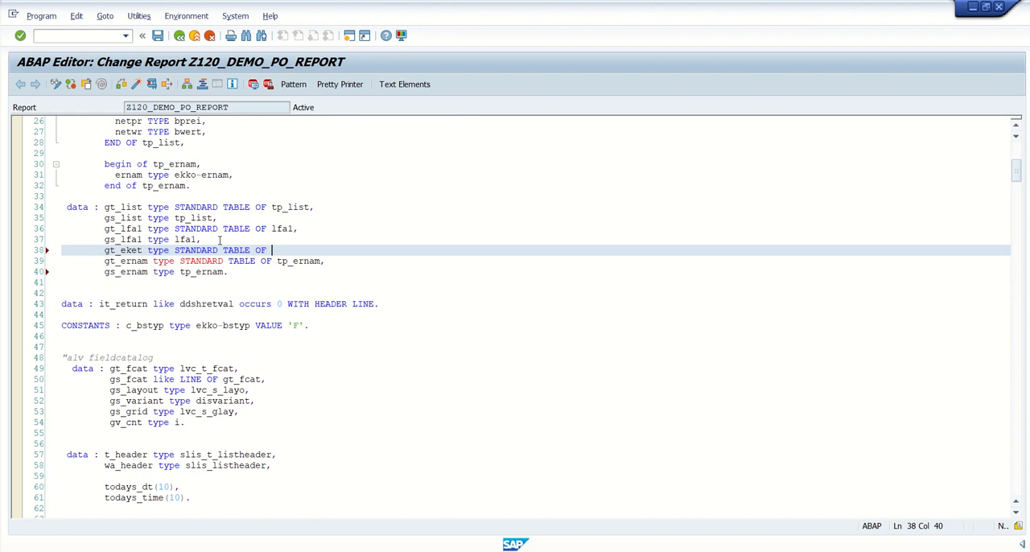
type("eket,")
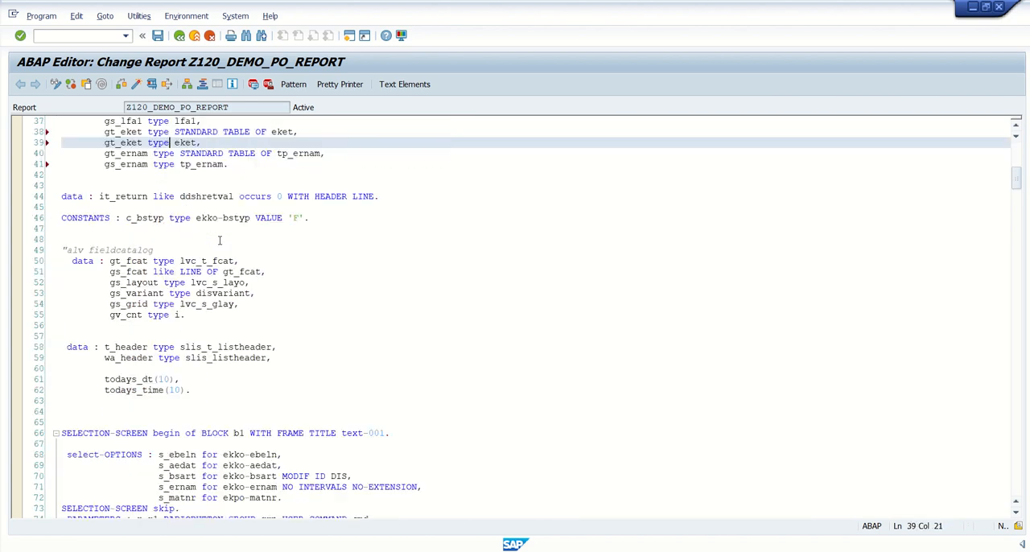
- Duplicate the ALV declarations as gt_fcat1, gs_layout1, gs_variant1 etc., run Pretty Printer and save
left_click(116, 142)
type("s")
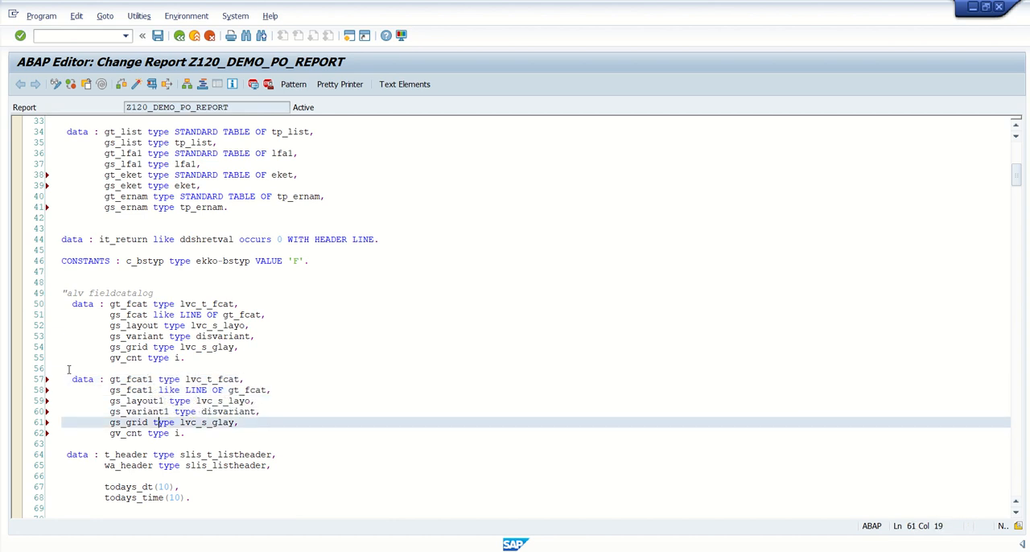
type("1")
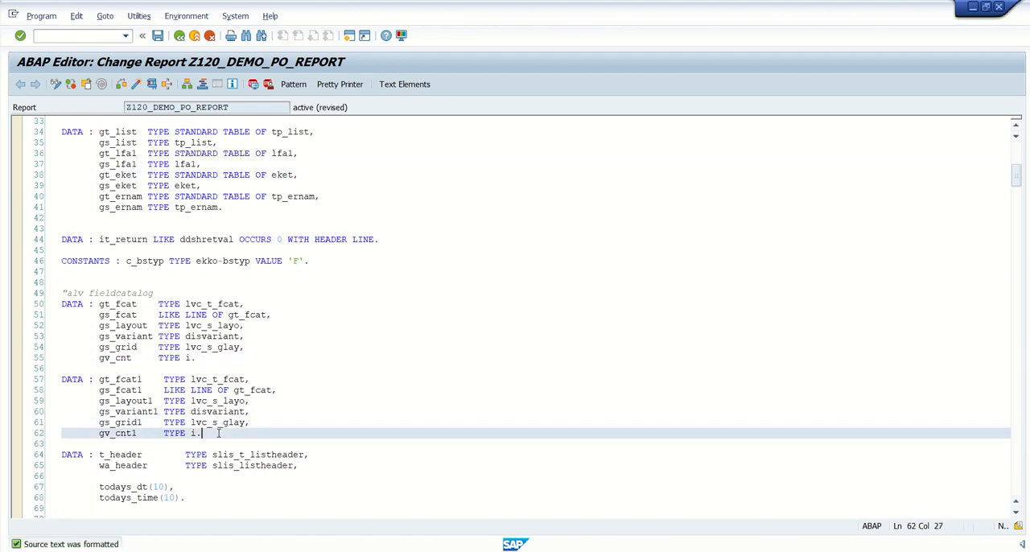
left_click(206, 454)
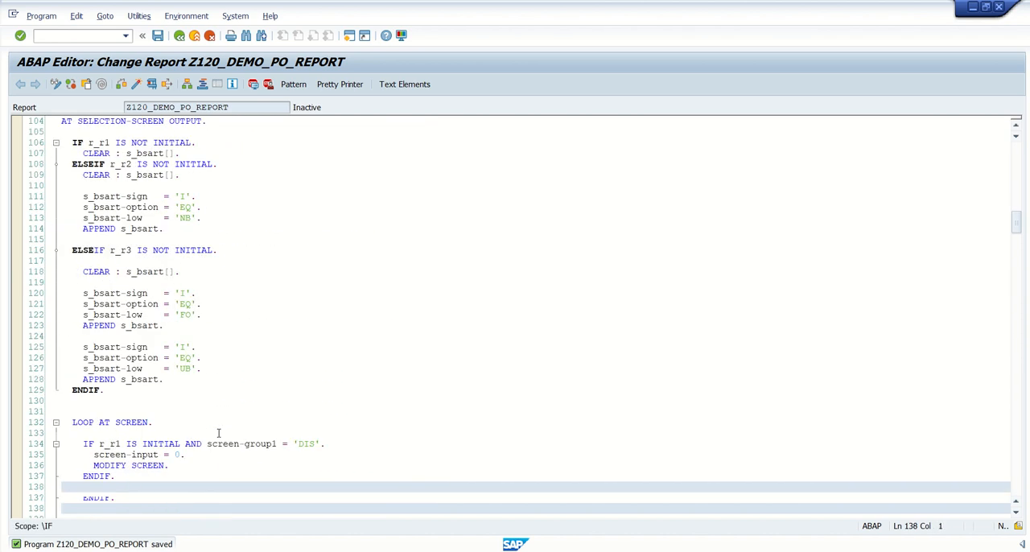
- Copy FORM display_data below ENDFORM and rename the copy display_data_eket
scroll("down", 3)
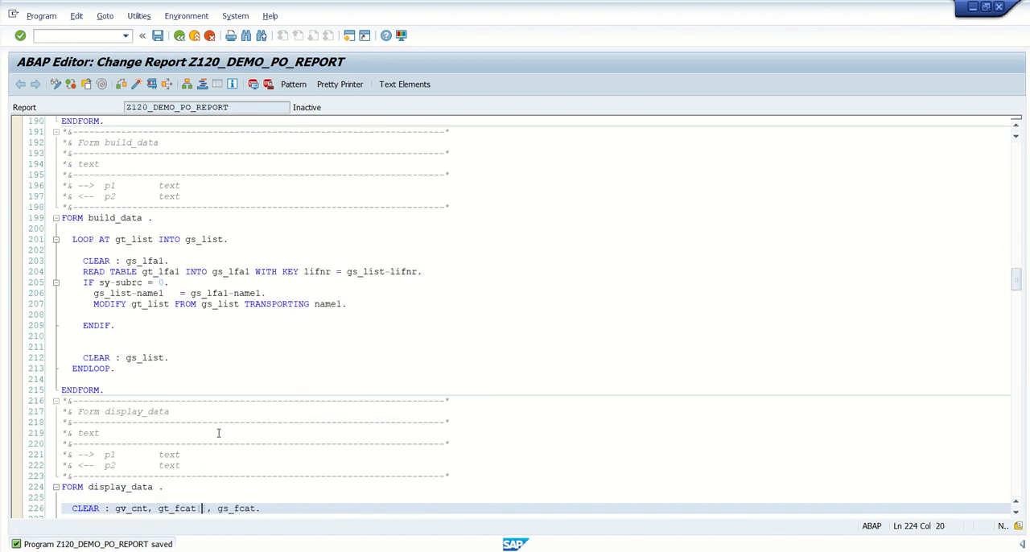
scroll("down", 3)
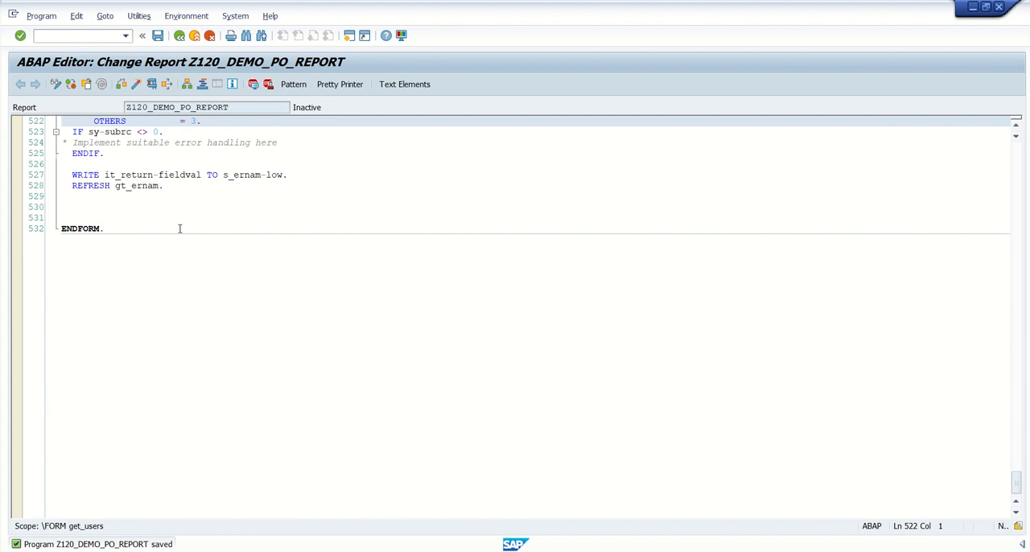
scroll("down", 3)
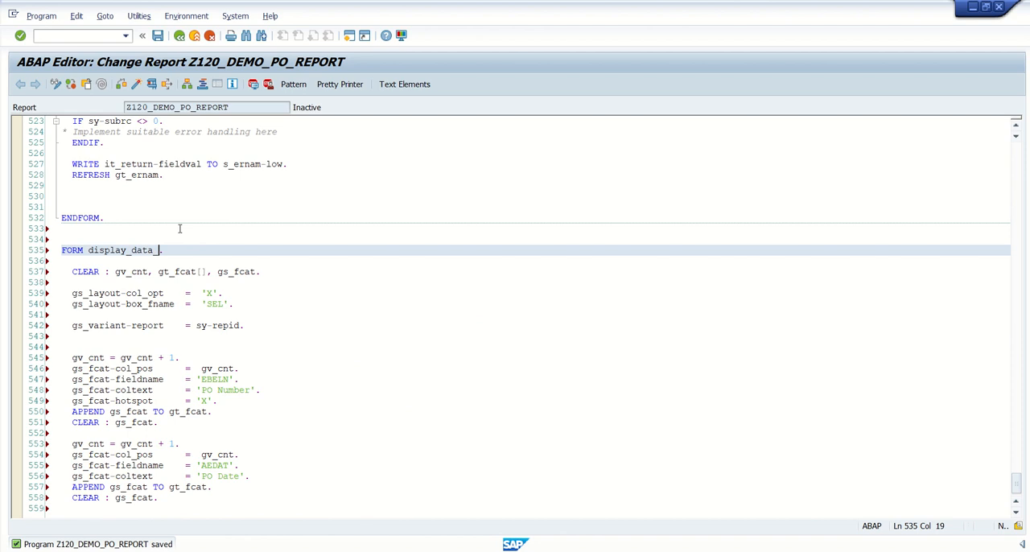
type("eket")
type("endform.")
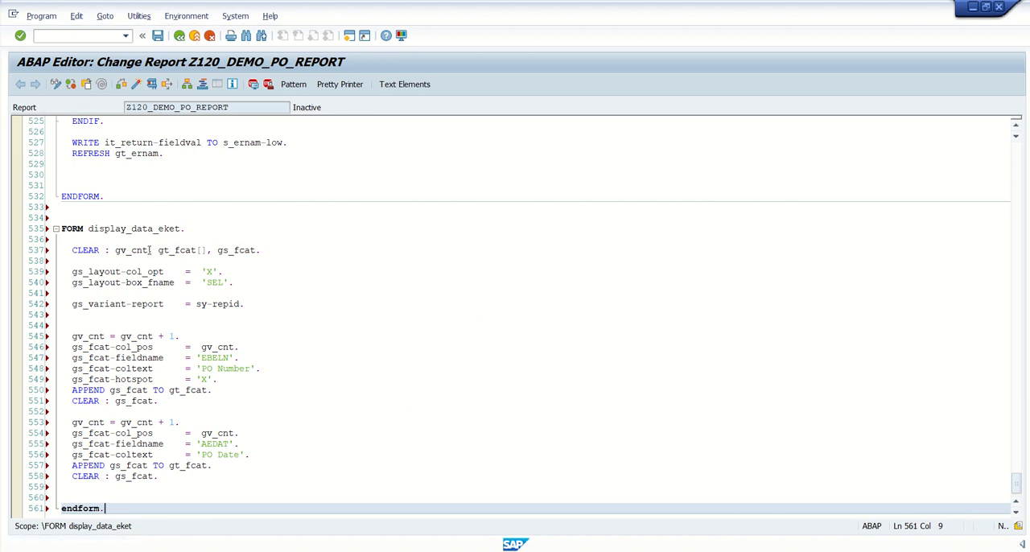
- Rename its variables to gv_cnt1, gt_fcat1, gs_layout1, gs_variant1 in the CLEAR, layout and APPEND lines
left_click(196, 249)
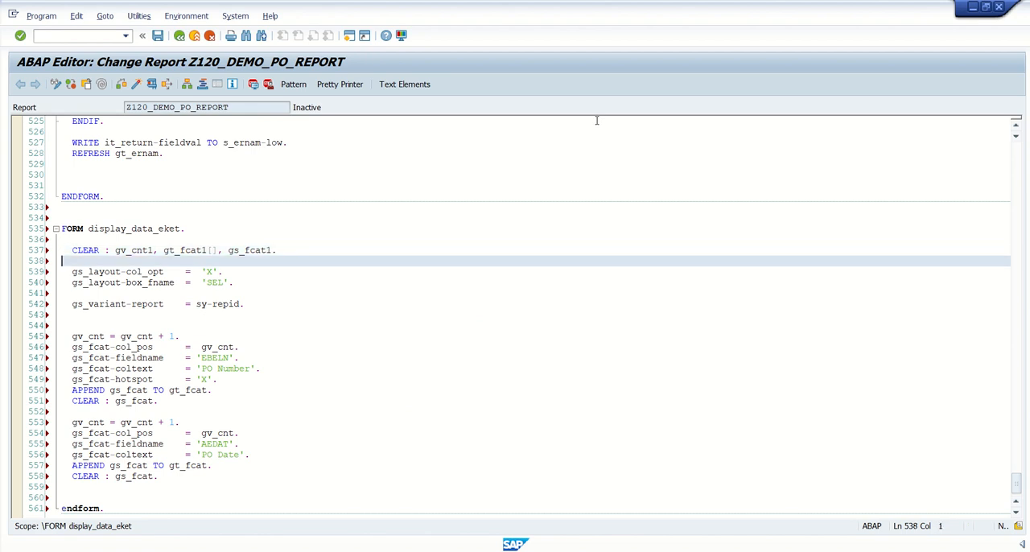
left_click(121, 271)
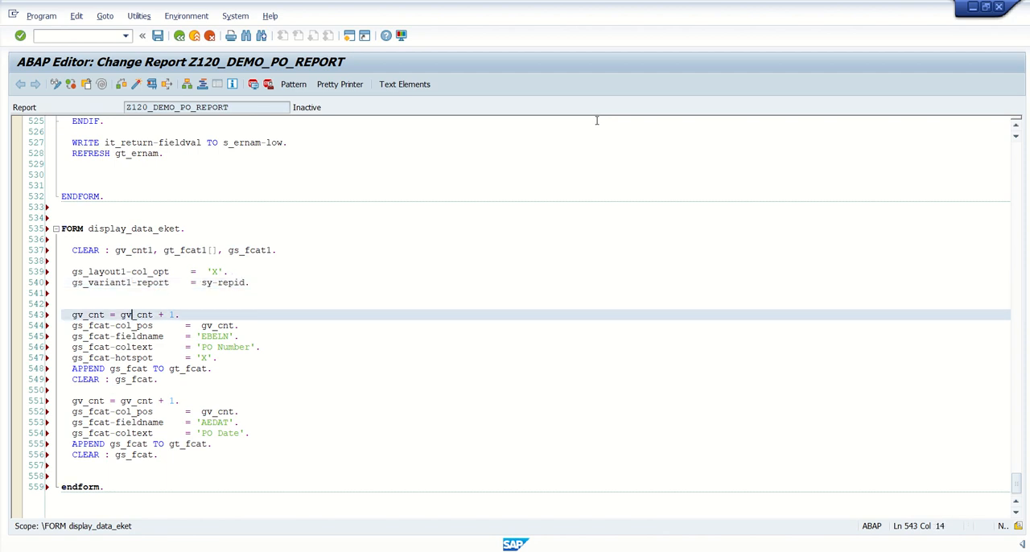
type("1")
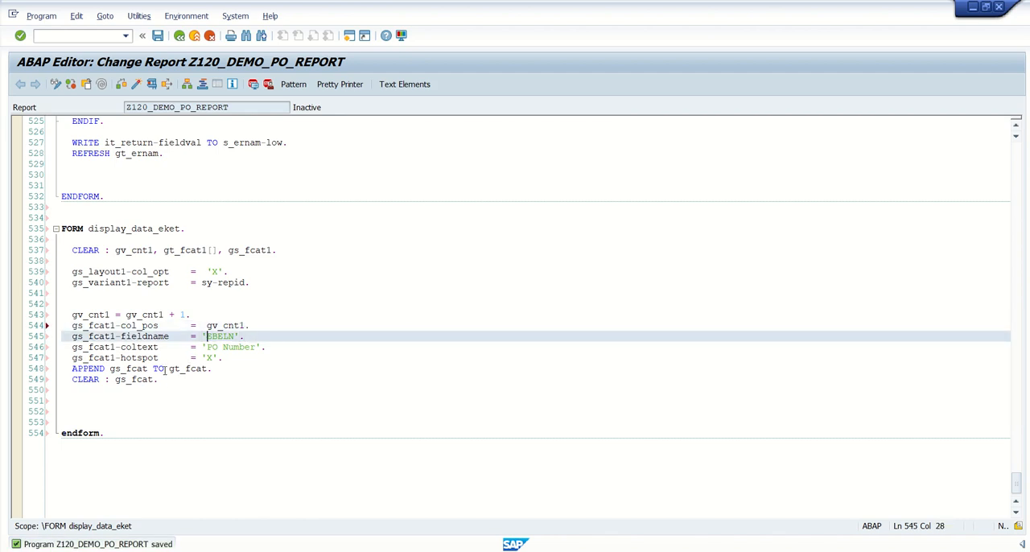
left_click(158, 367)
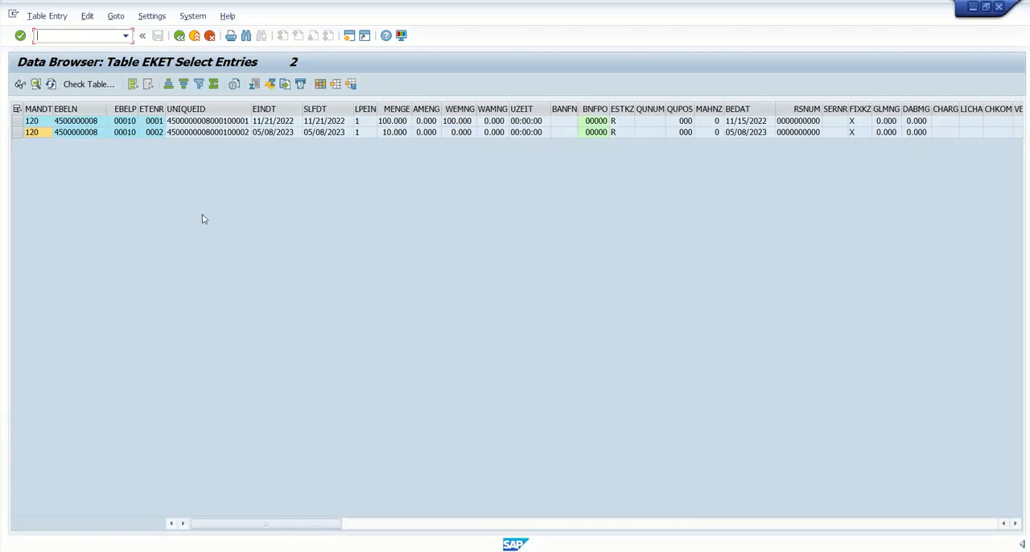
- Check the ETENR schedule line field in the EKET entries, then return to the ABAP editor
left_click(154, 120)
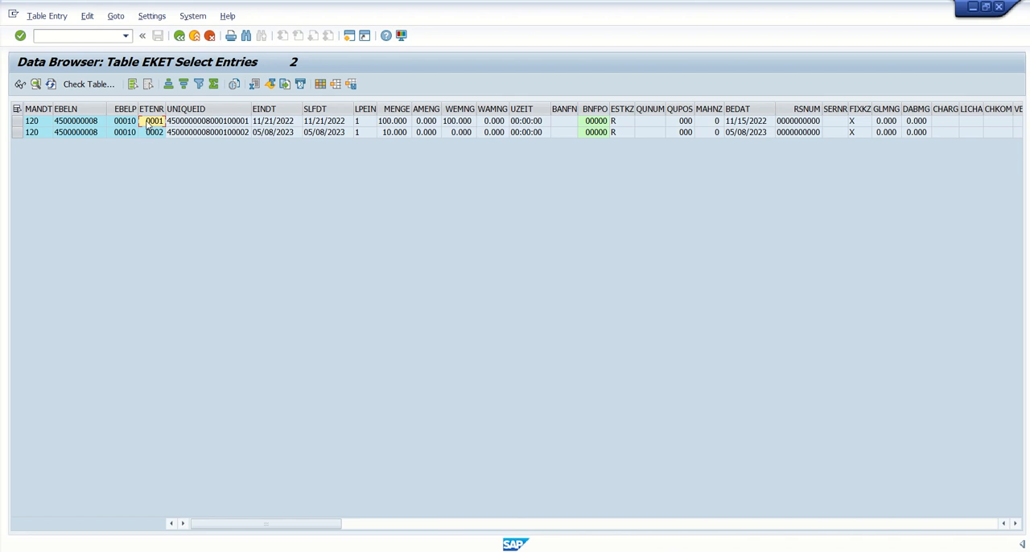
mouse_move(286, 400)
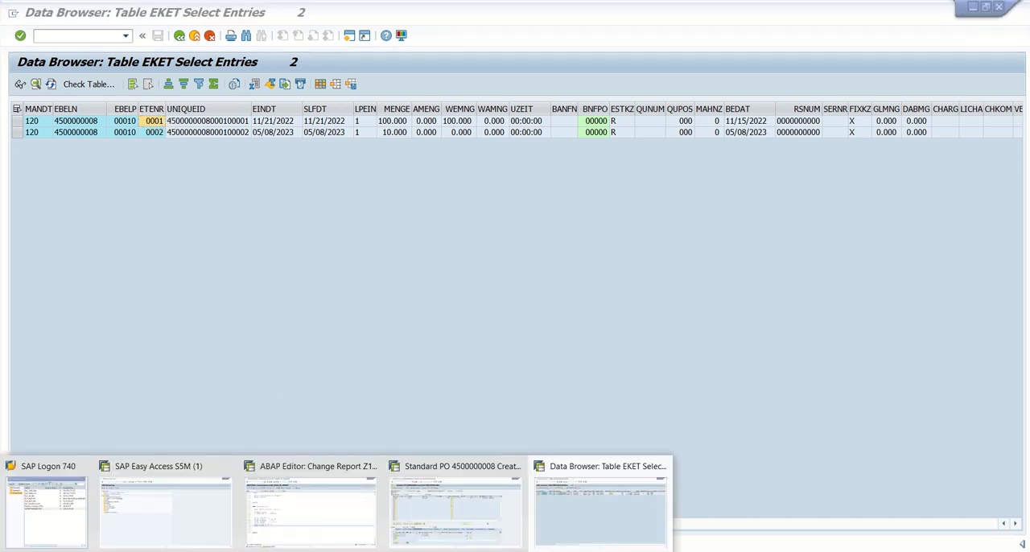
left_click(311, 467)
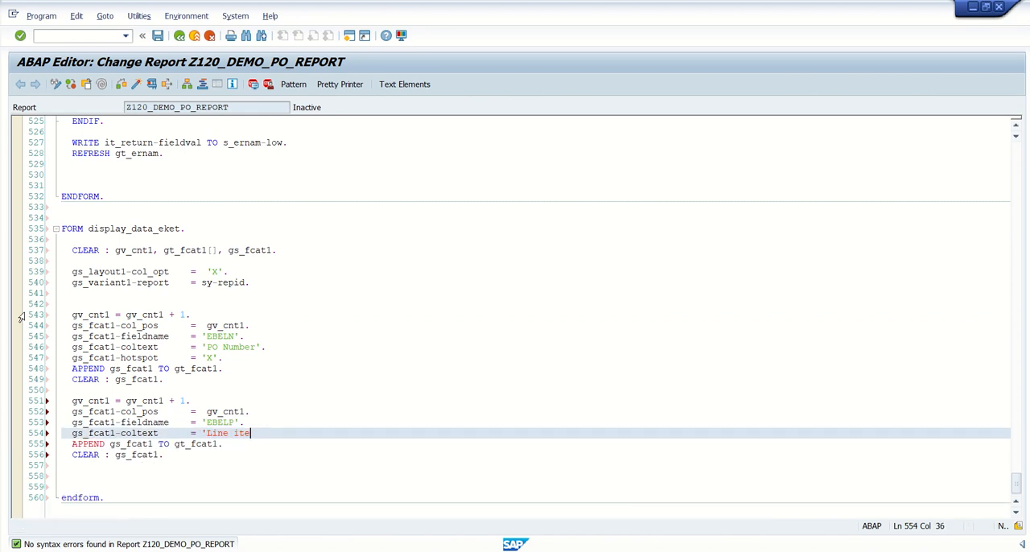
- Add field catalog blocks for EBELP 'Line item' and ETENR, checking EKET entries for the field name
type("m'.")
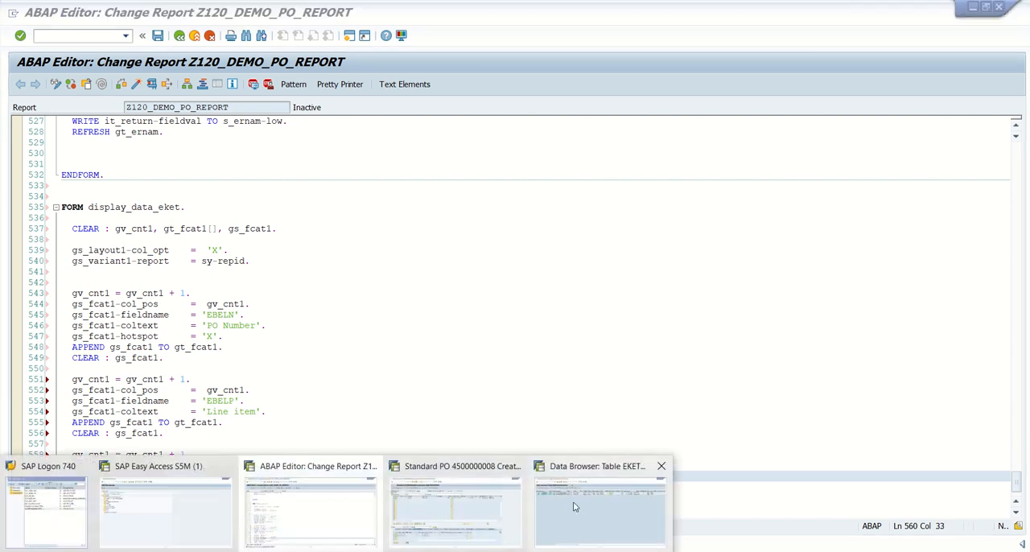
left_click(598, 467)
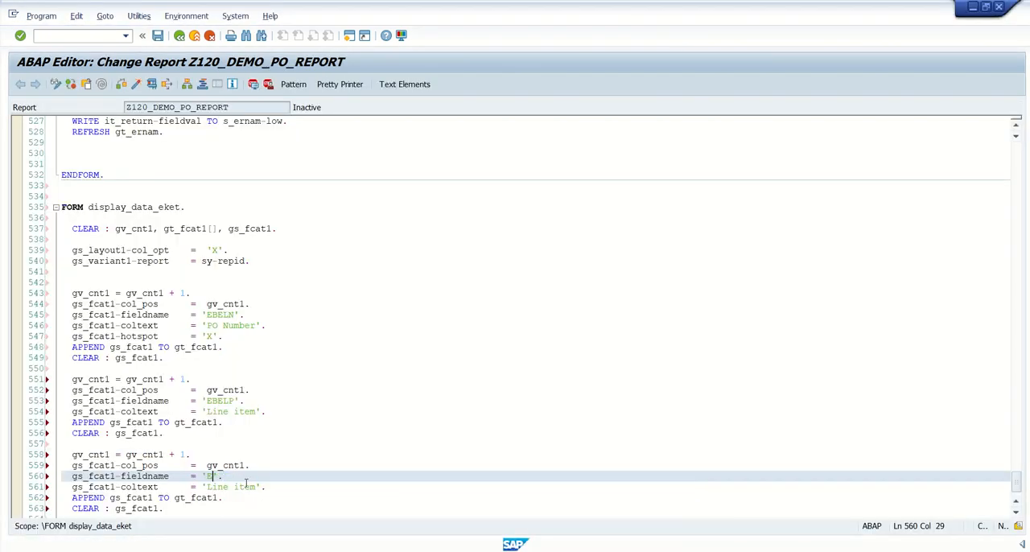
type("TEN")
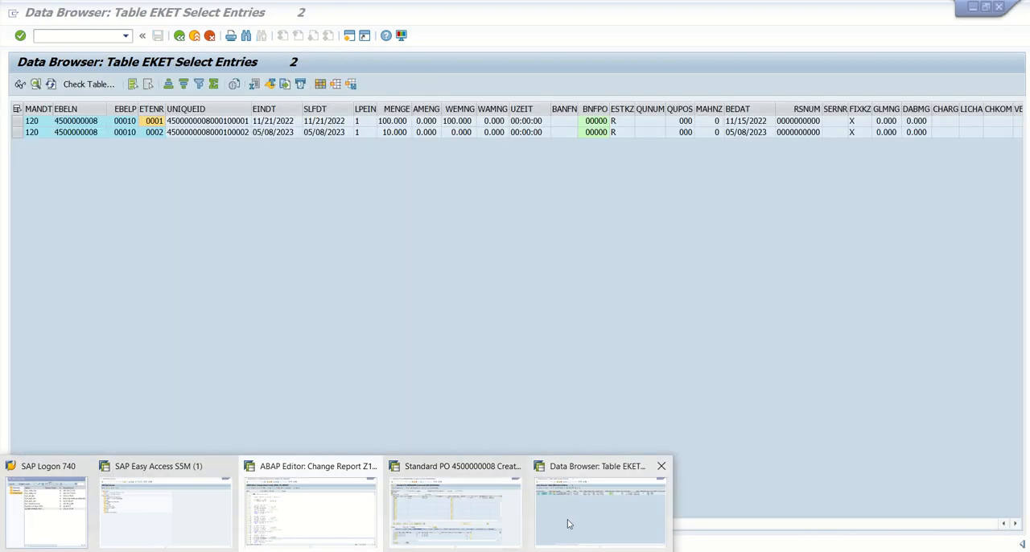
- Add EINDT 'Sch. Line Date' and MENGE 'Qty.' catalog blocks and the REUSE_ALV_GRID_DISPLAY_LVC call with gs_layout1, gt_fcat1, gs_variant1
left_click(311, 467)
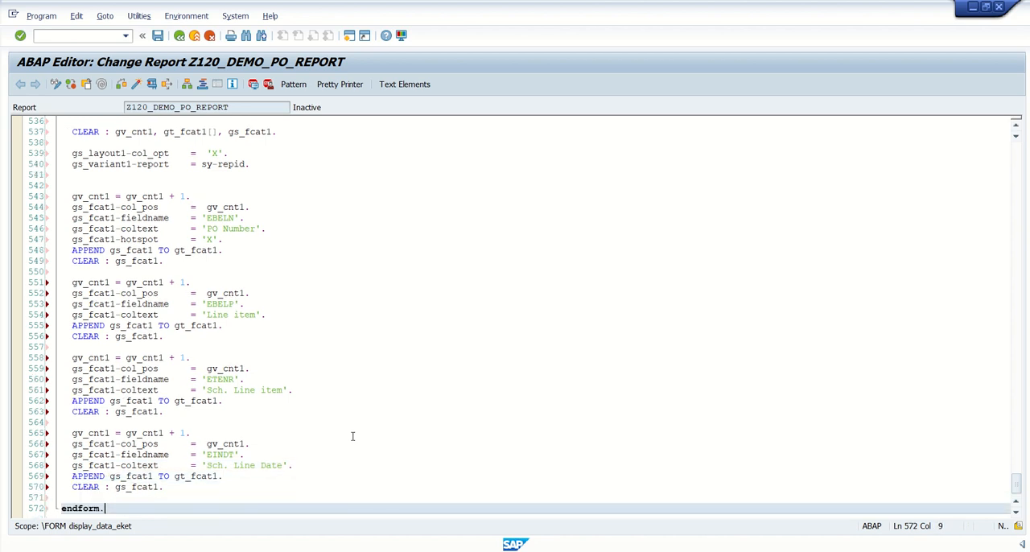
left_click_drag(72, 433, 161, 486)
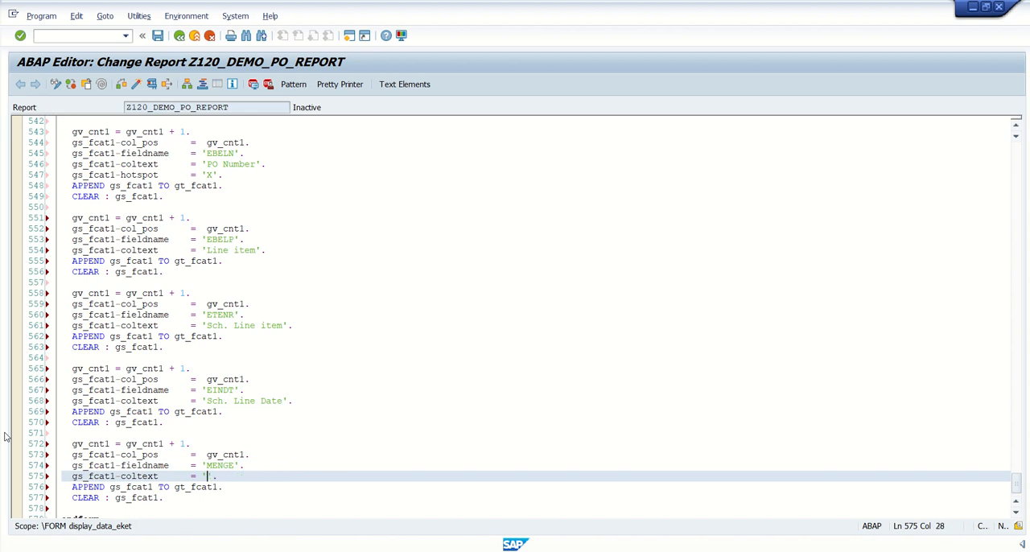
type("Qty.")
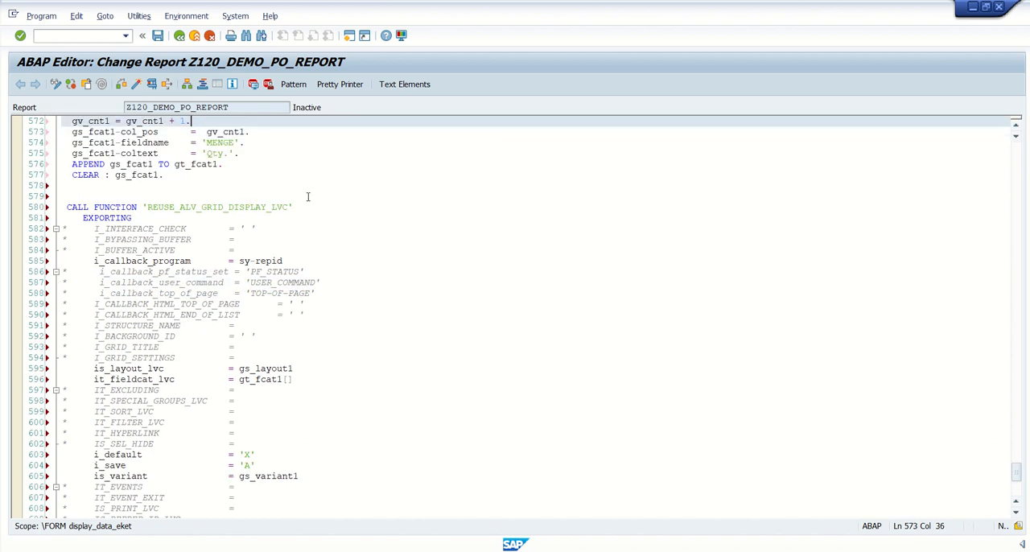
- Set t_outtab = gt_eket[] in the grid call, uncomment EXCEPTIONS and activate the report
scroll("down", 3)
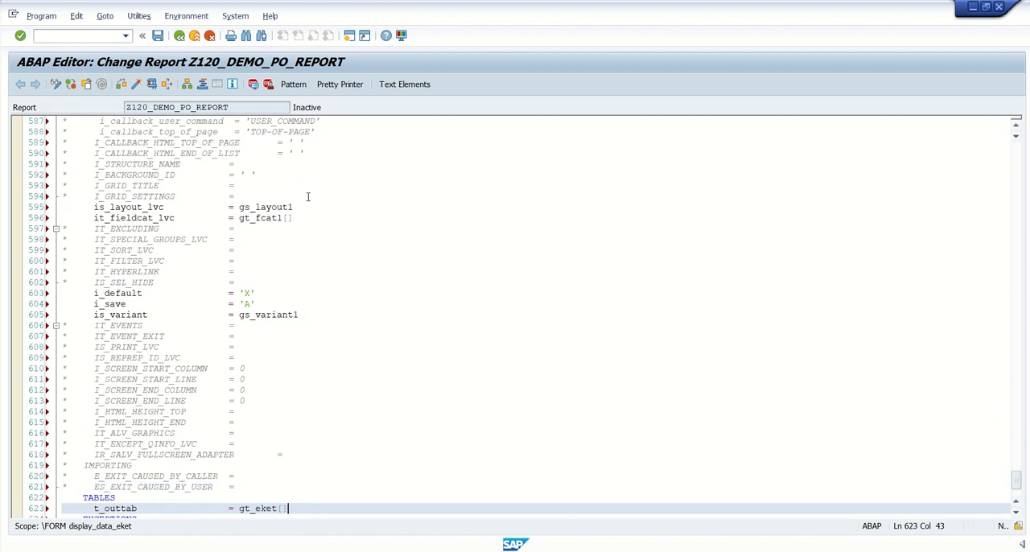
scroll("down", 3)
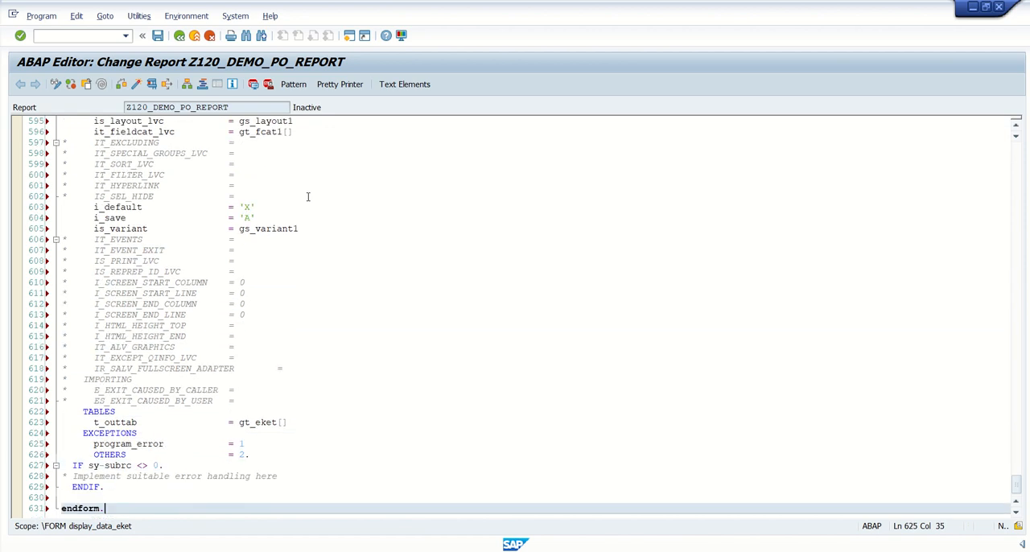
left_click(116, 412)
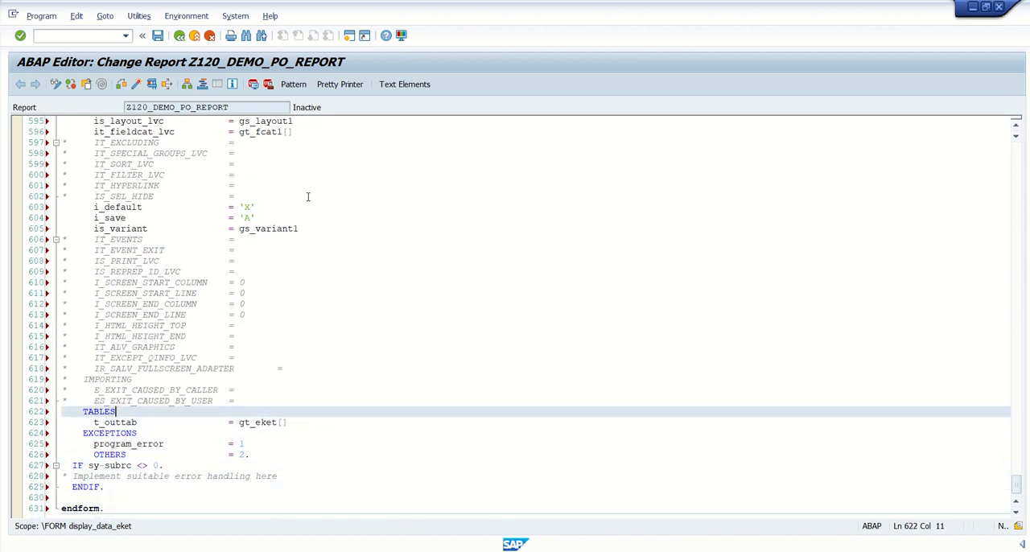
scroll("up", 3)
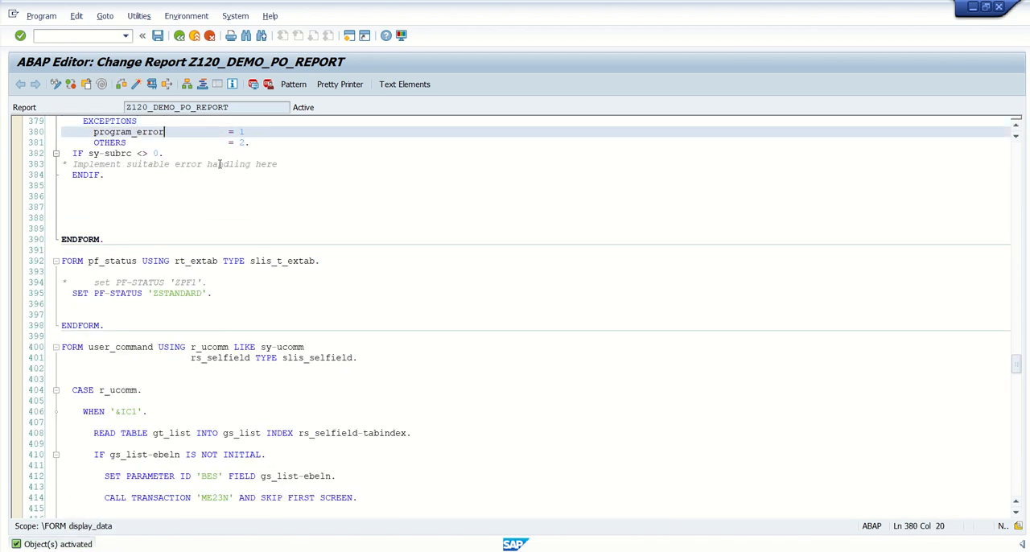
- In FORM user_command under WHEN '&IC1', position at the end of the IF condition around the ME23N call
scroll("down", 3)
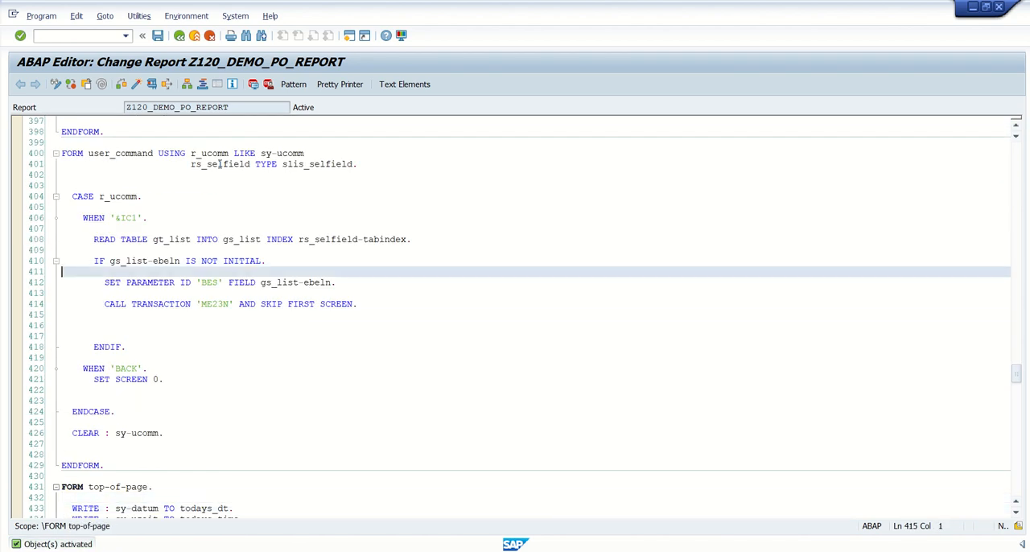
left_click(164, 261)
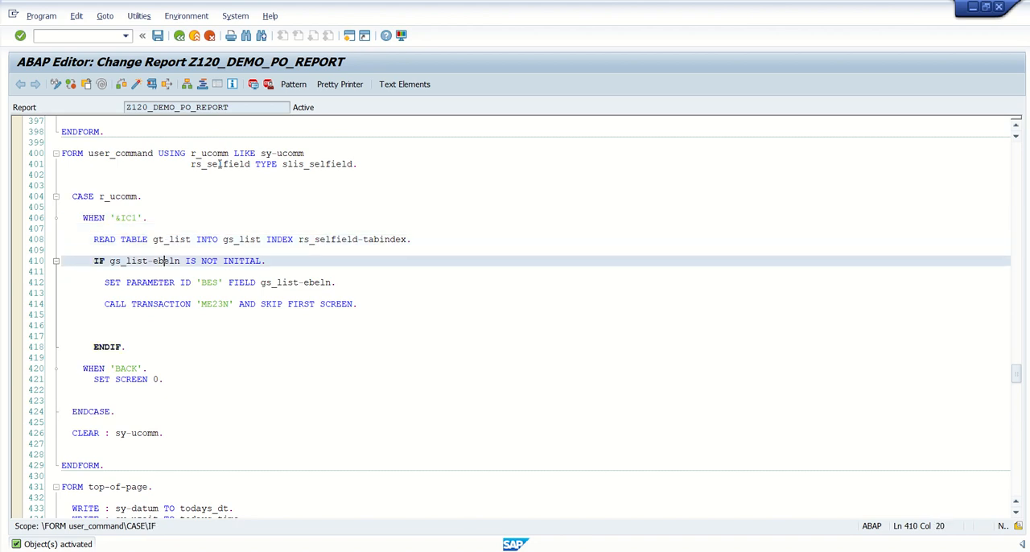
left_click(95, 261)
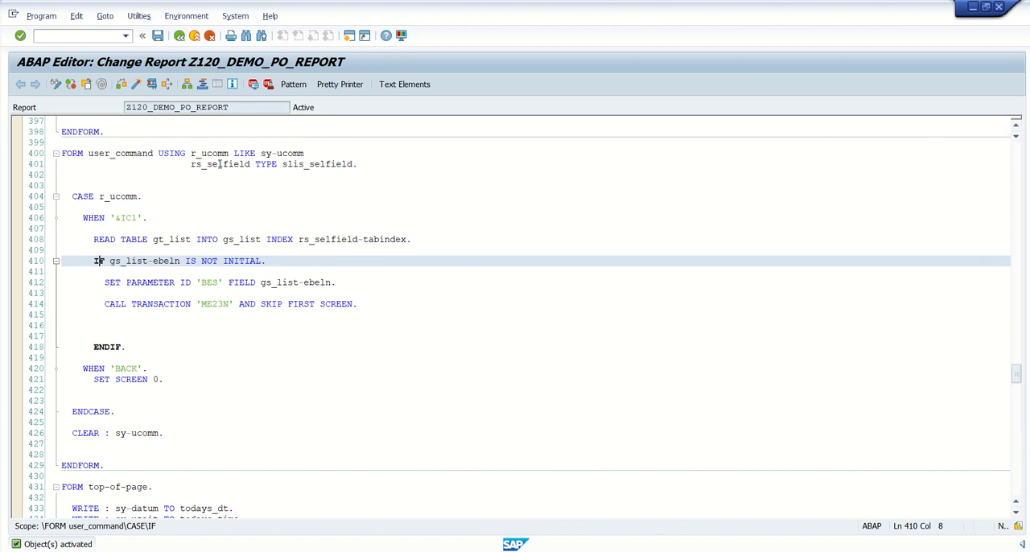
left_click(264, 261)
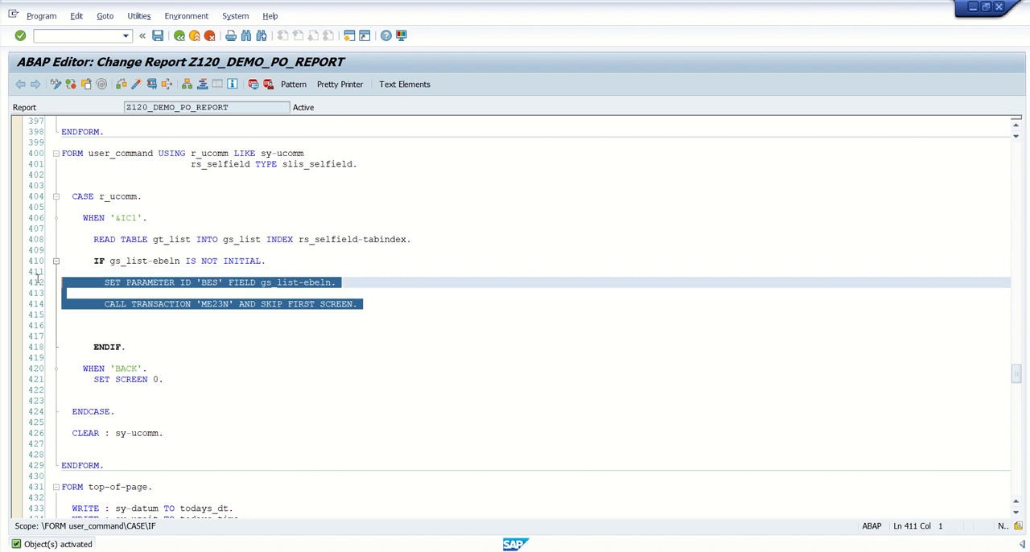
left_click(305, 293)
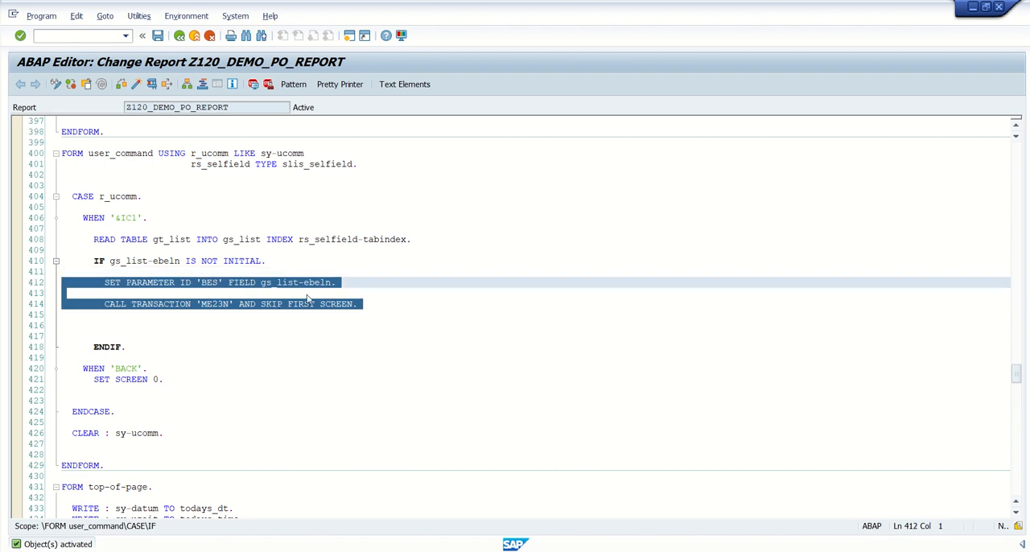
mouse_move(301, 315)
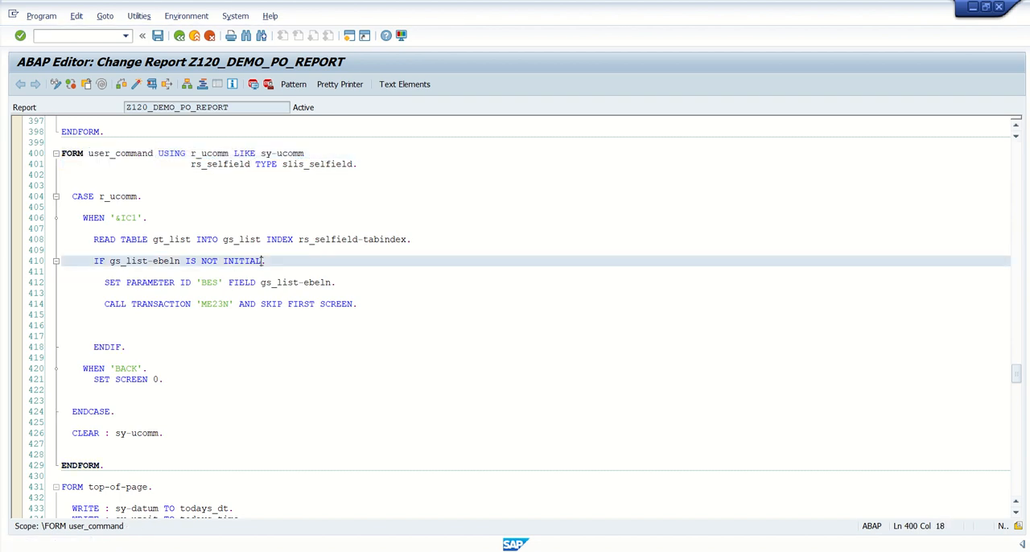
- Extend the IF condition with AND rs_selfield-fieldname = 'EBELN'
type("and")
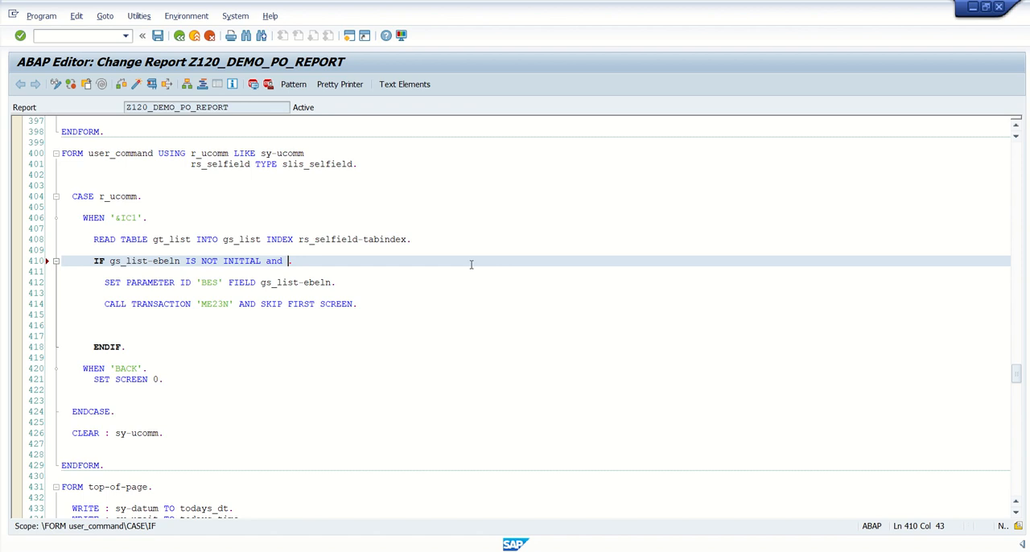
type("rs")
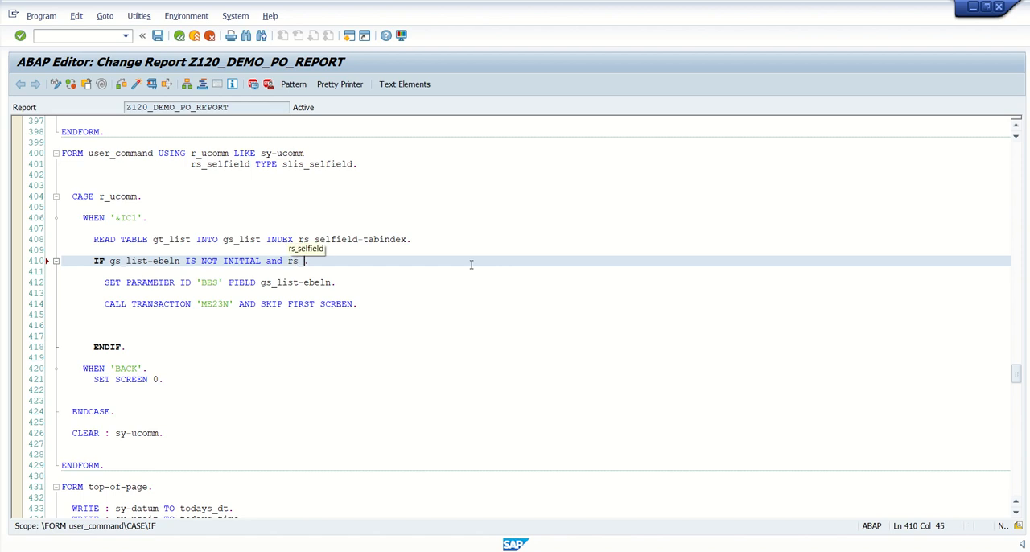
type("selfield-")
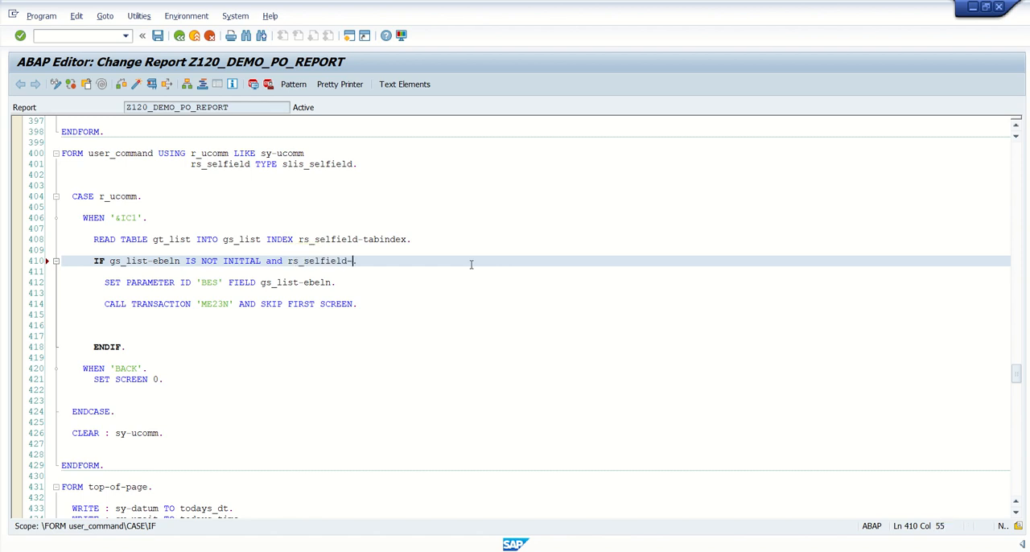
type("fi.")
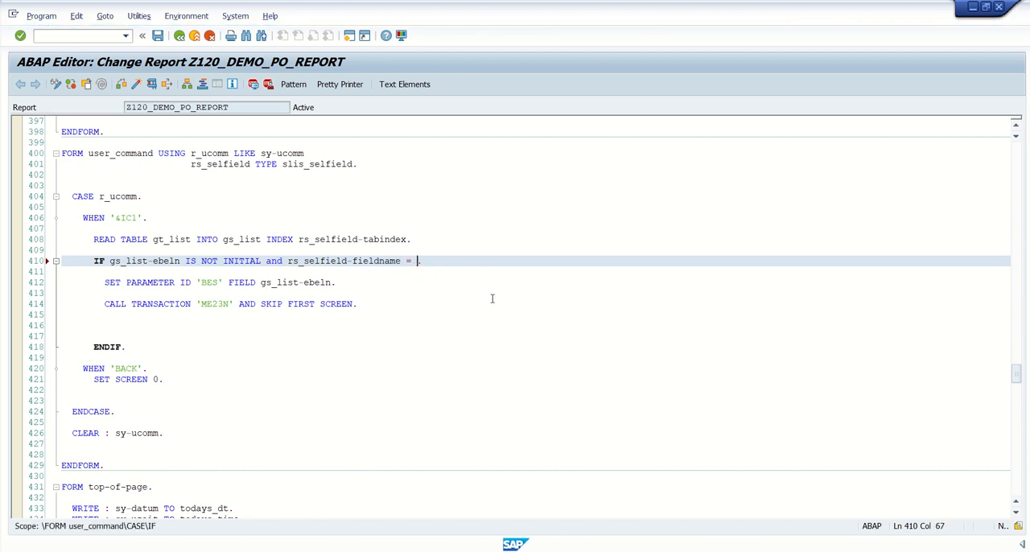
type("'EBEL")
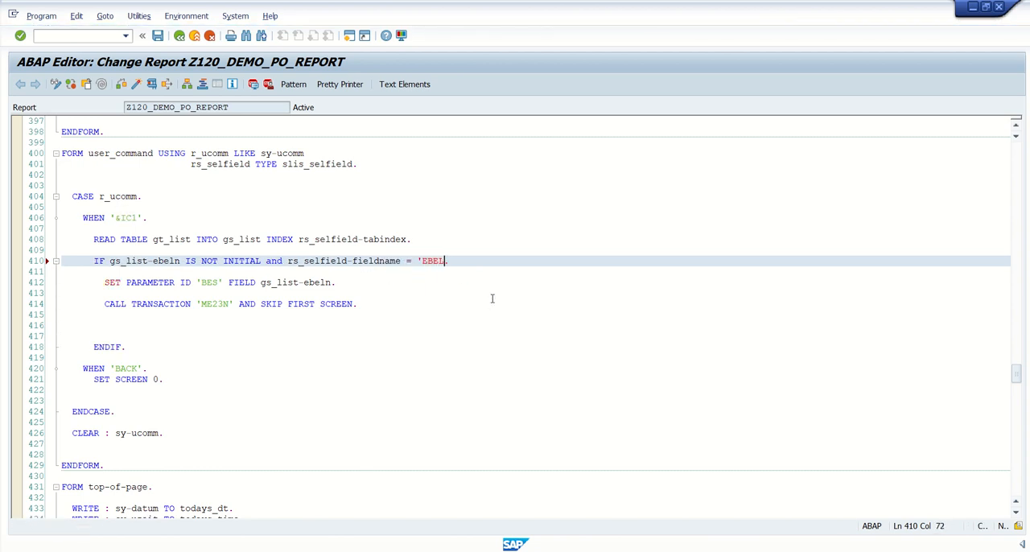
type("N'.")
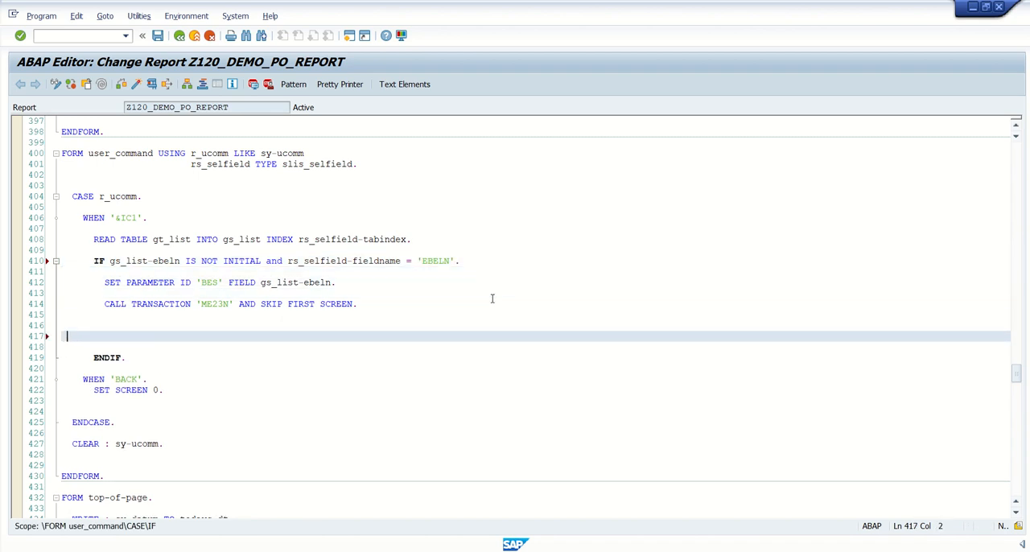
- Add an ELSEIF gs_list-ebeln IS INITIAL branch in user_command
type("else.")
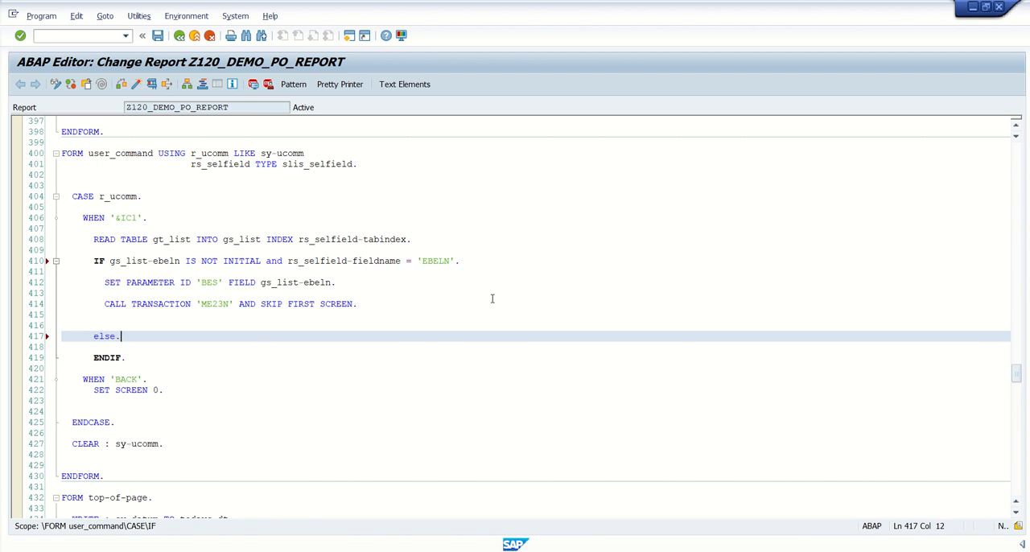
type("if")
key("enter")
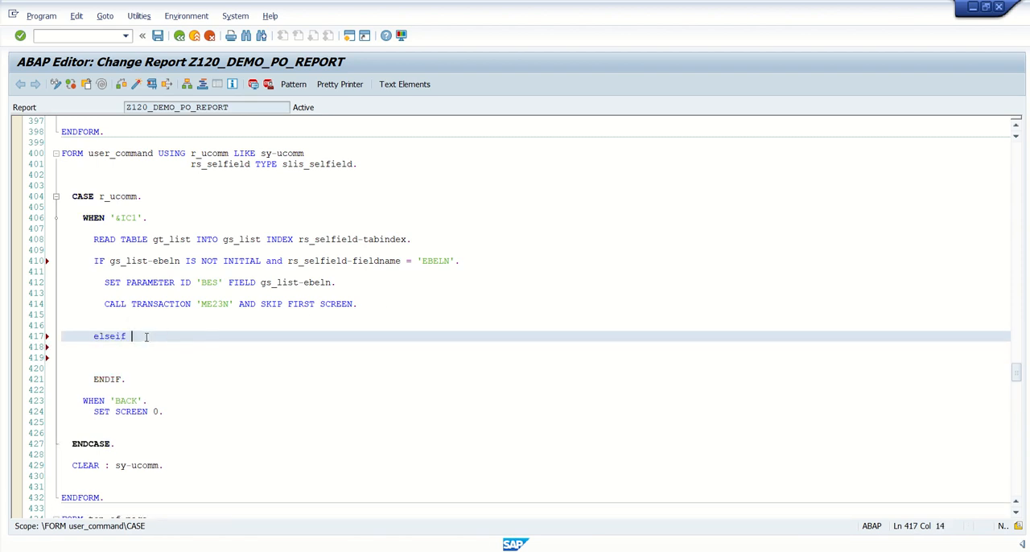
type("gs_list-ebeln is NOT")
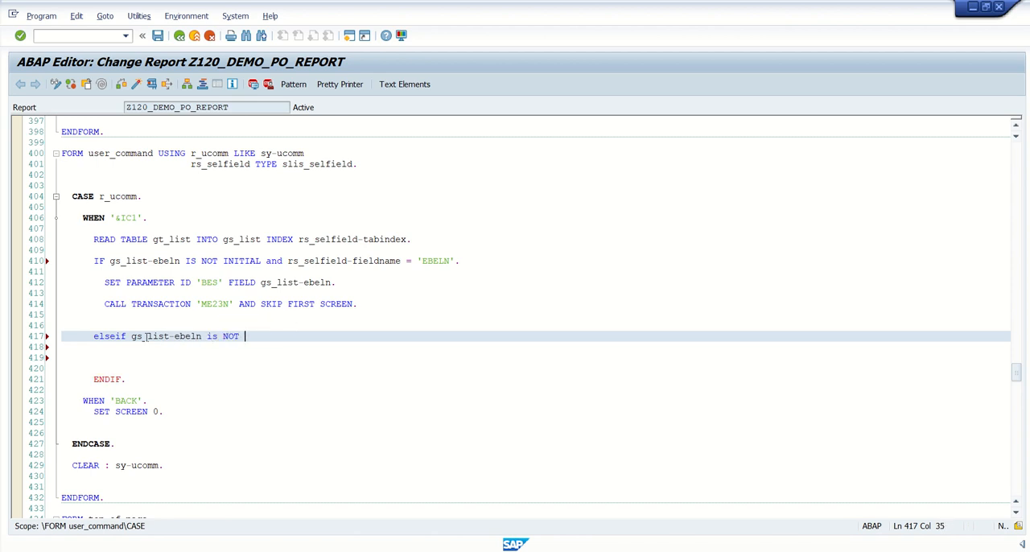
key("Backspace")
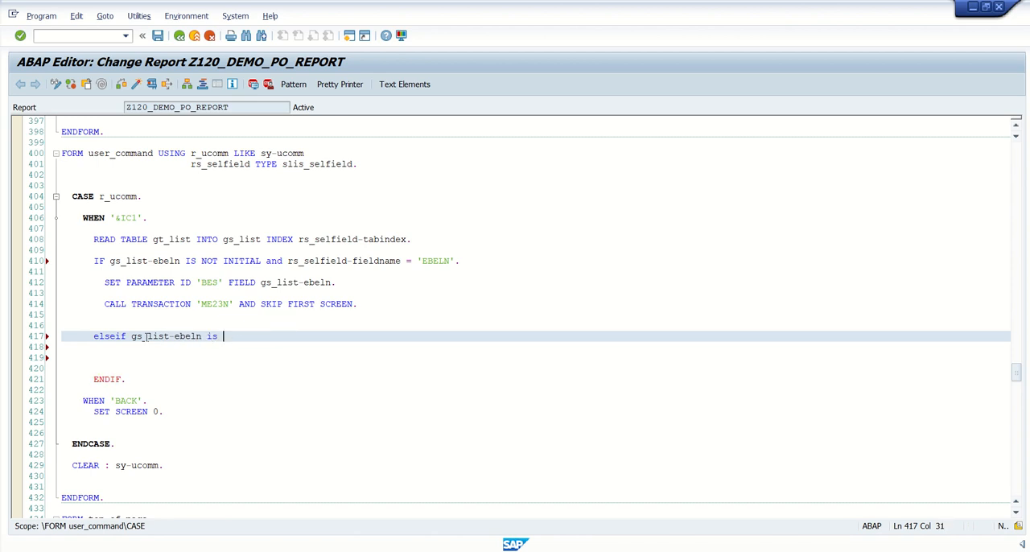
type("INITIAL.")
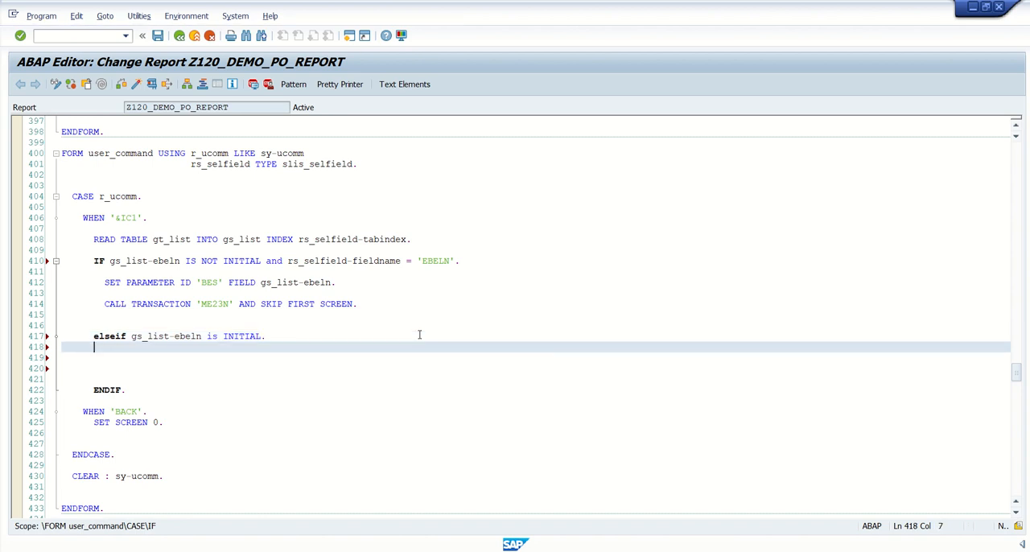
- Clear gt_eket at the start of the new branch
type("clear :")
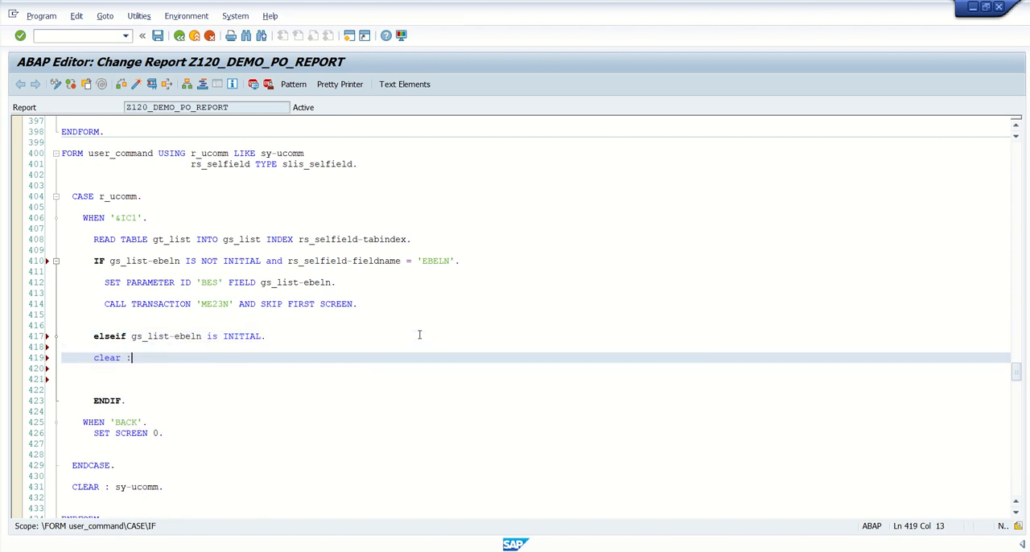
type("gt_eke")
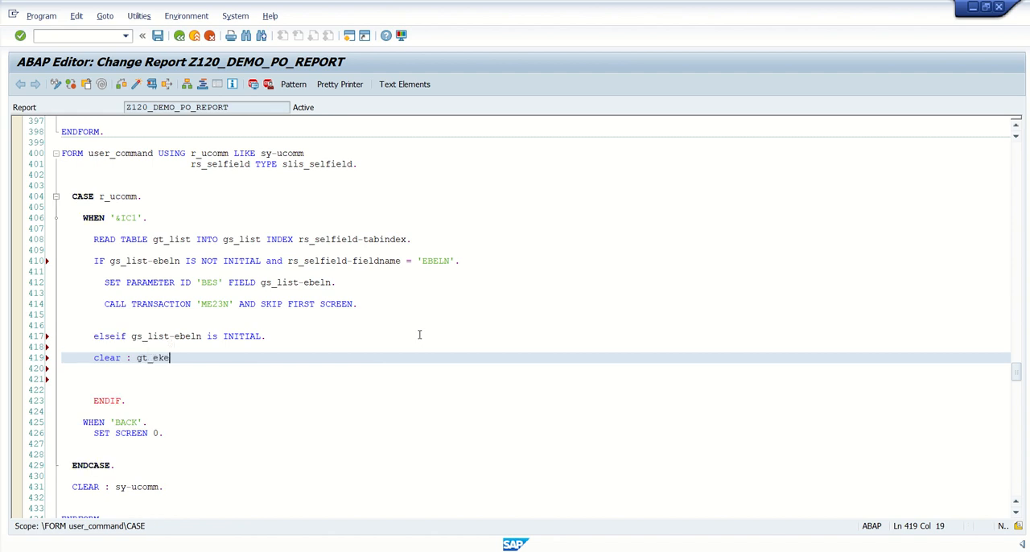
key("enter")
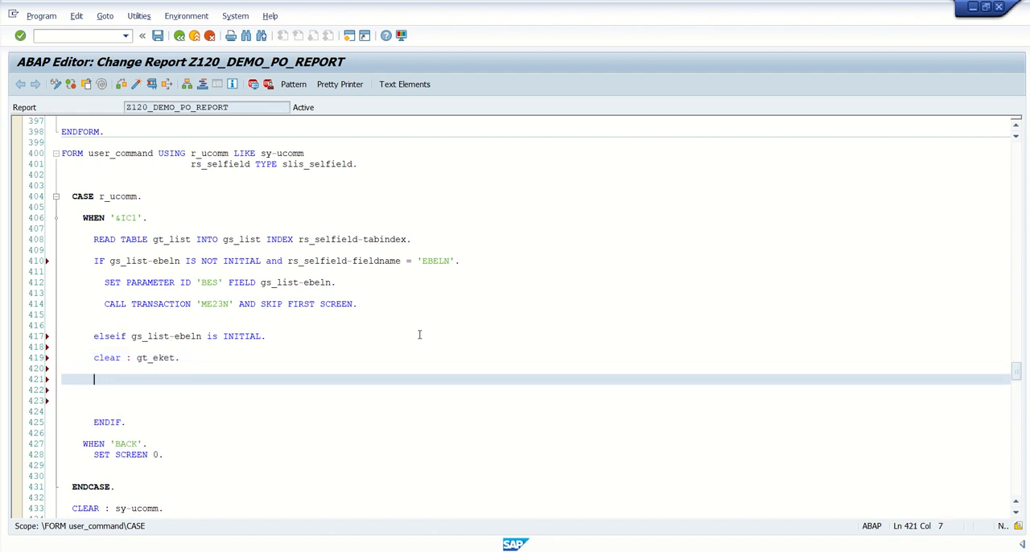
- Select all EKET rows into gt_eket where ebeln = gs_list-ebeln
type("select *")
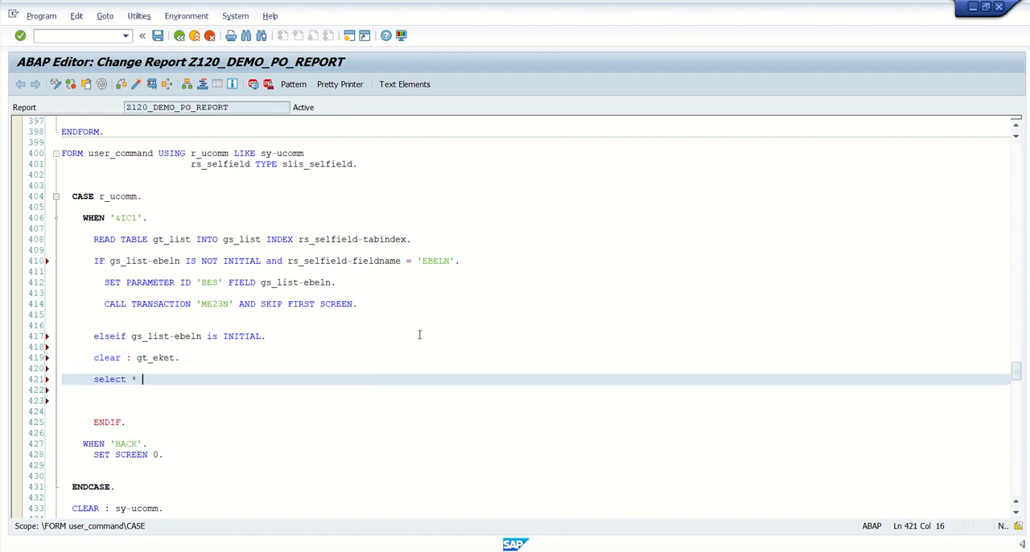
type("from eket i")
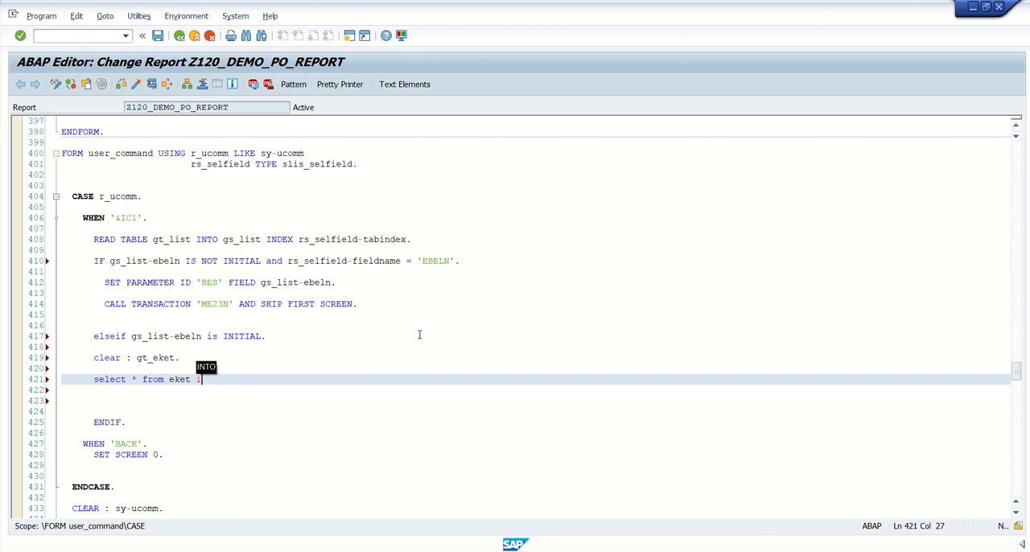
type("nto TABLE")
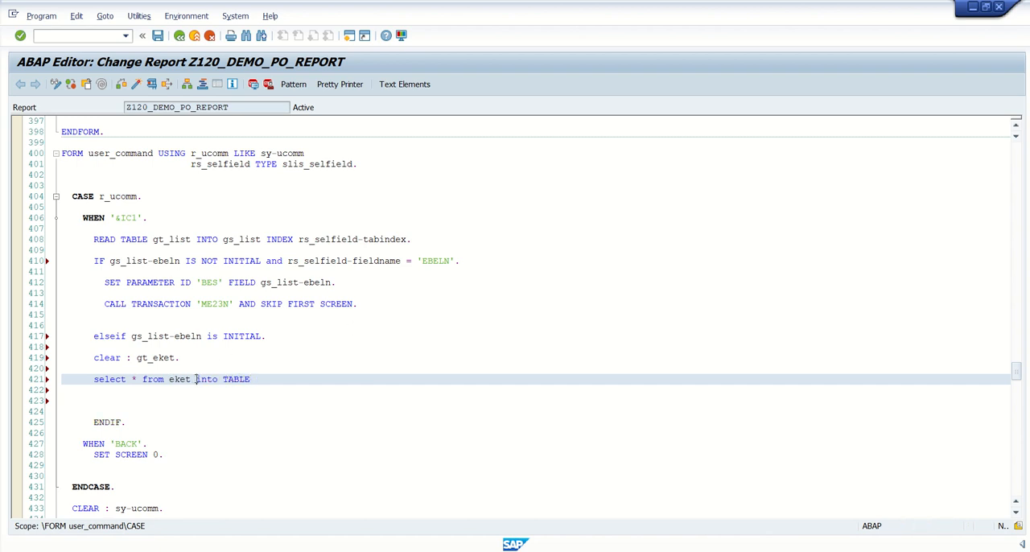
left_click(256, 380)
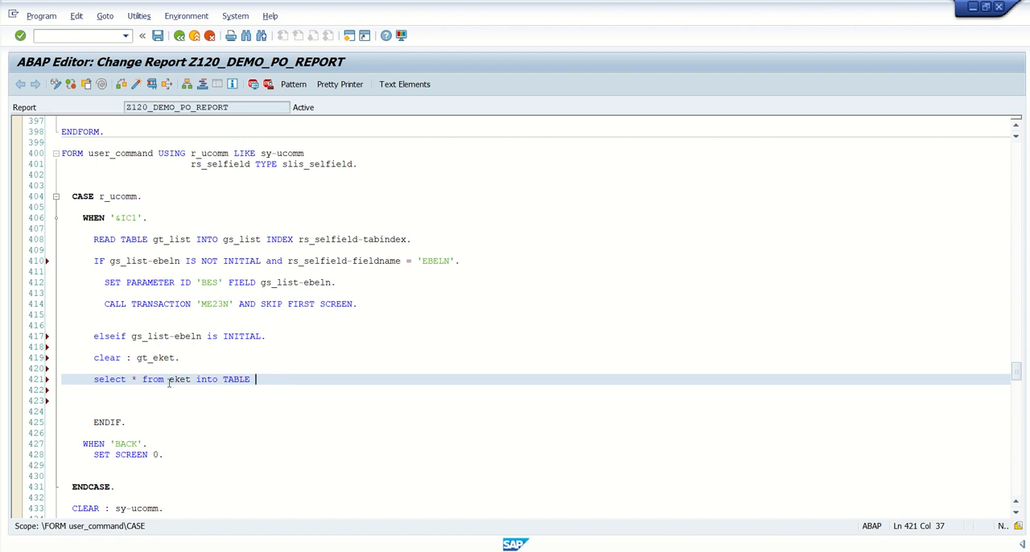
type("gt_eke")
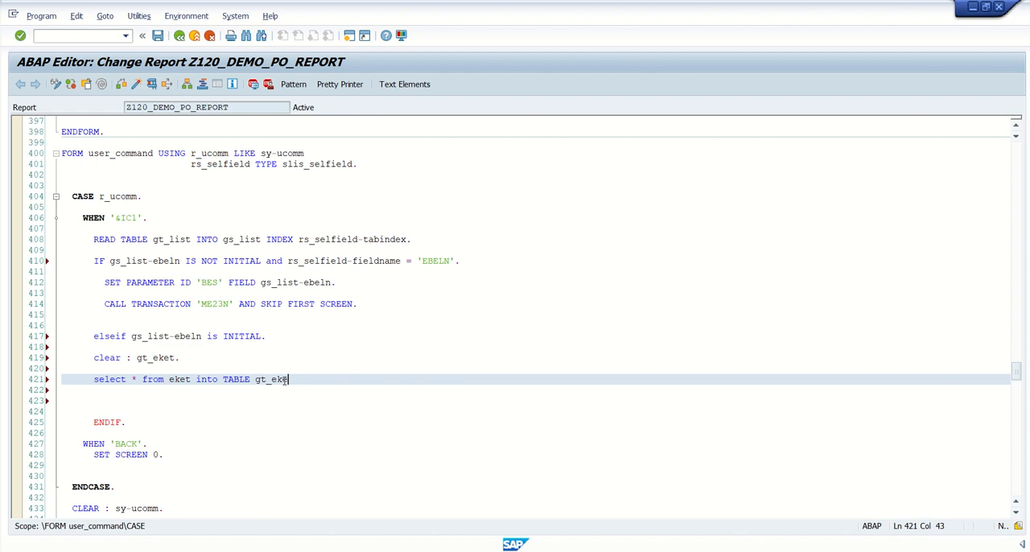
type("w")
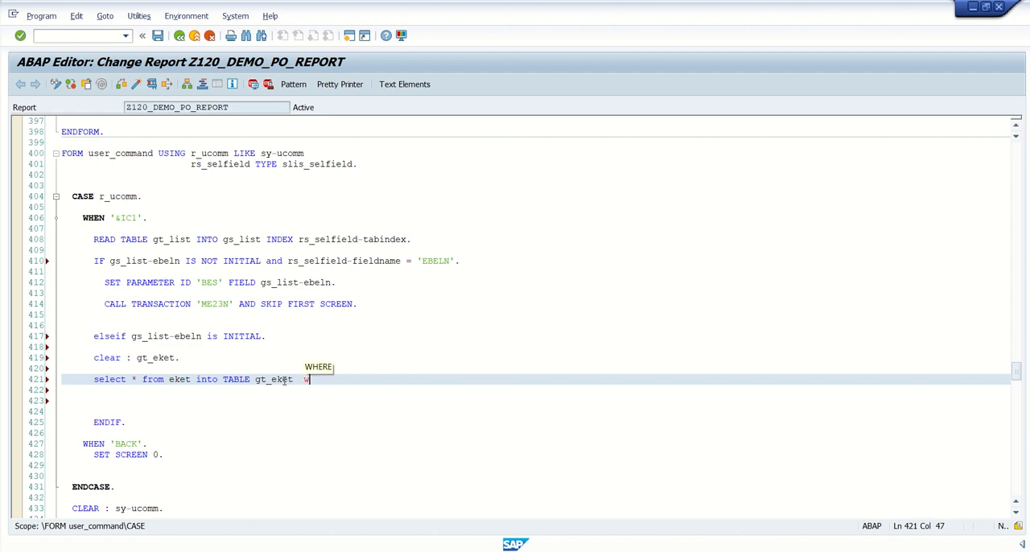
type("WHERE ebeln =")
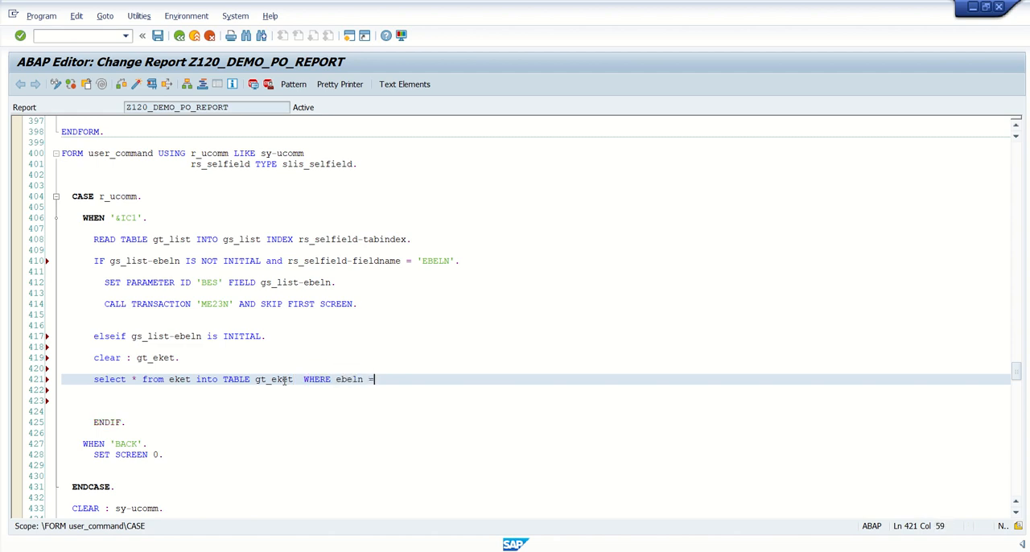
type("gs_li")
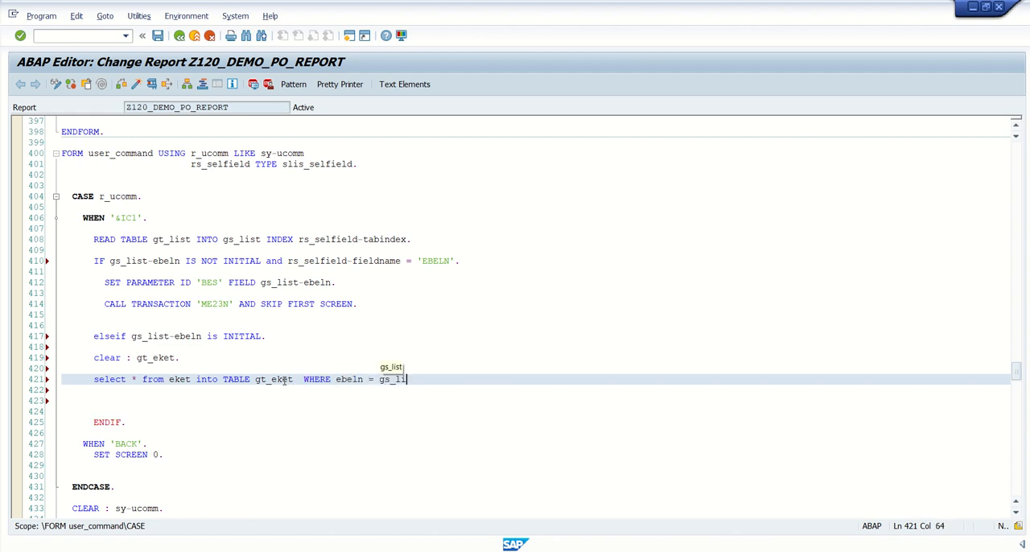
type("ebeln.")
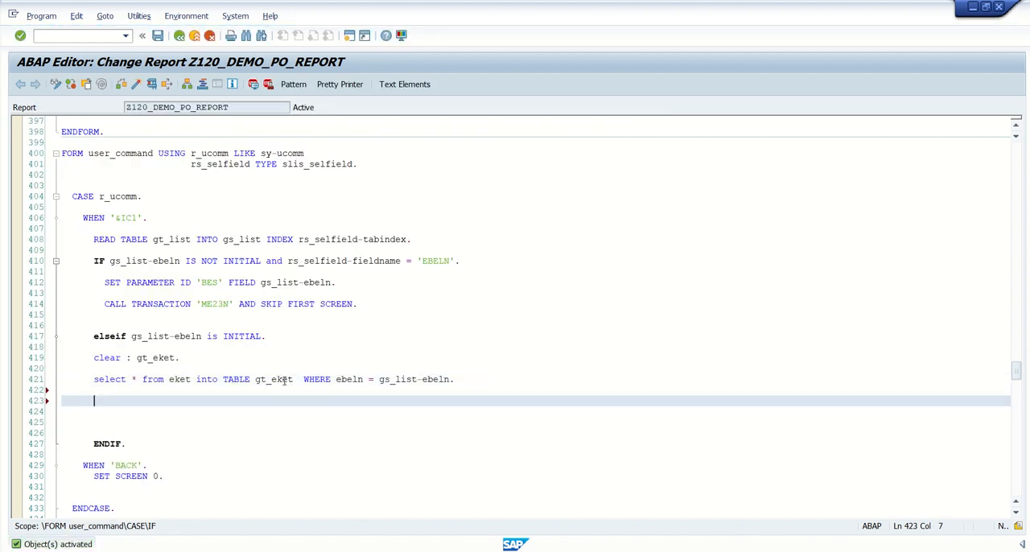
- Add PERFORM display_data_eket, activate the report and run it to the Purchase order details list
type("perform di")
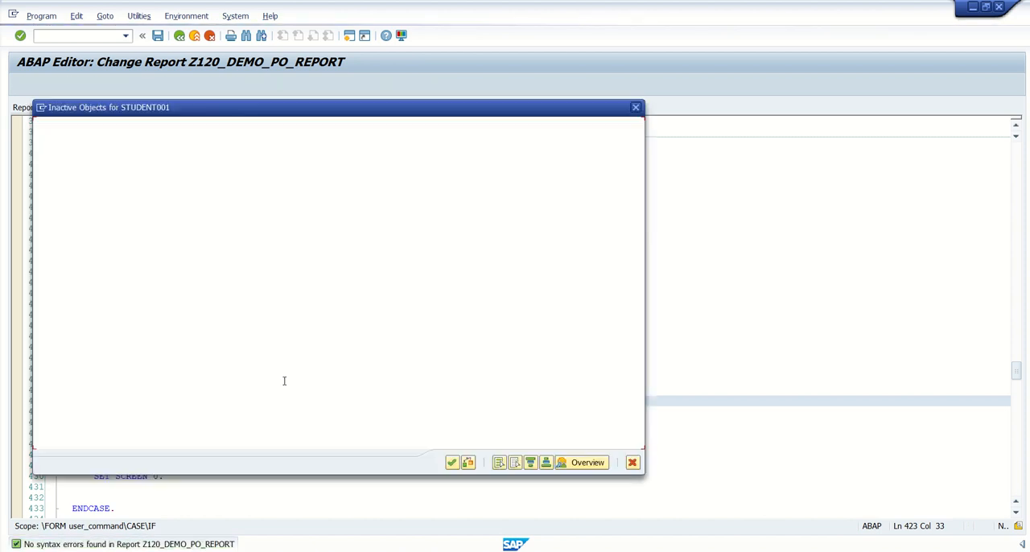
left_click(634, 106)
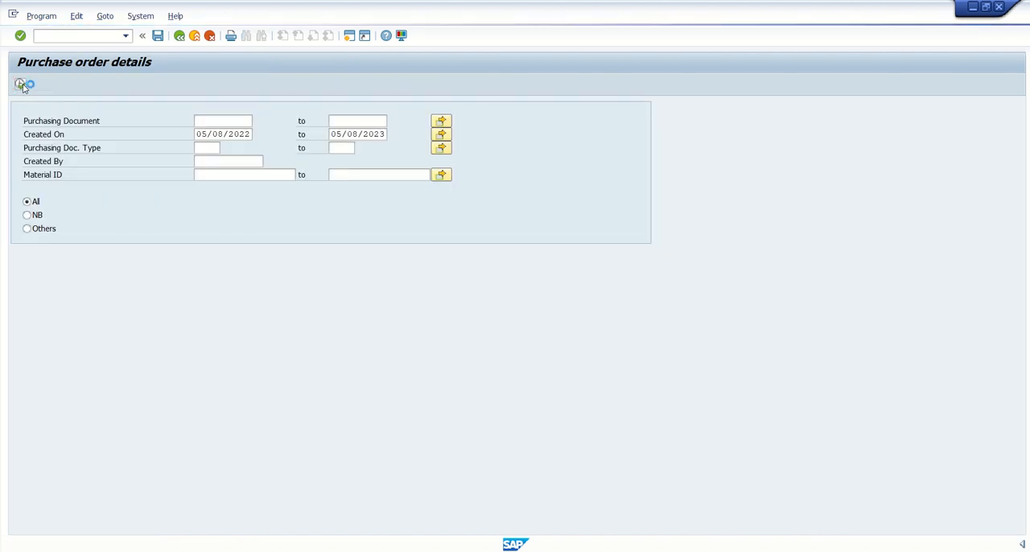
left_click(19, 84)
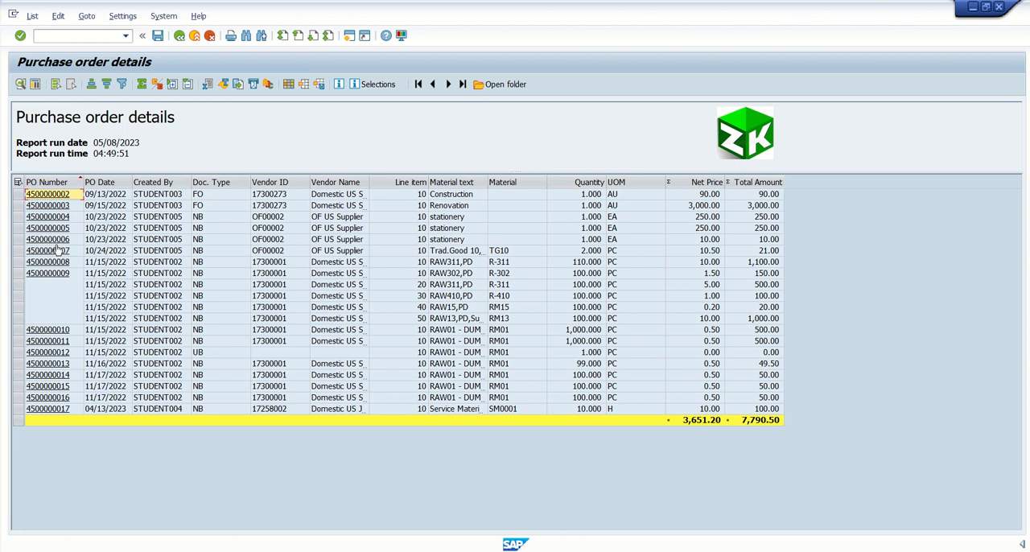
left_click(49, 328)
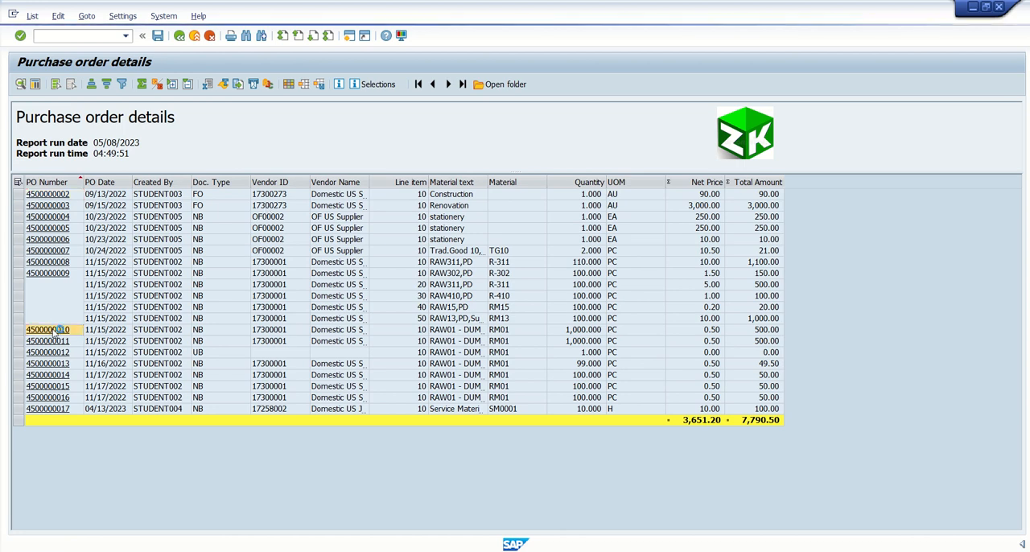
double_click(48, 329)
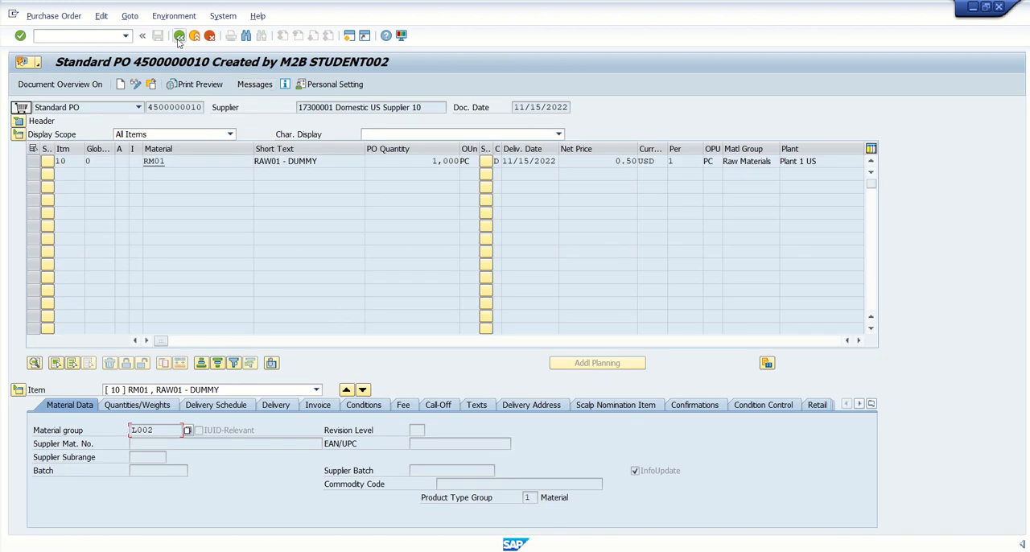
left_click(179, 36)
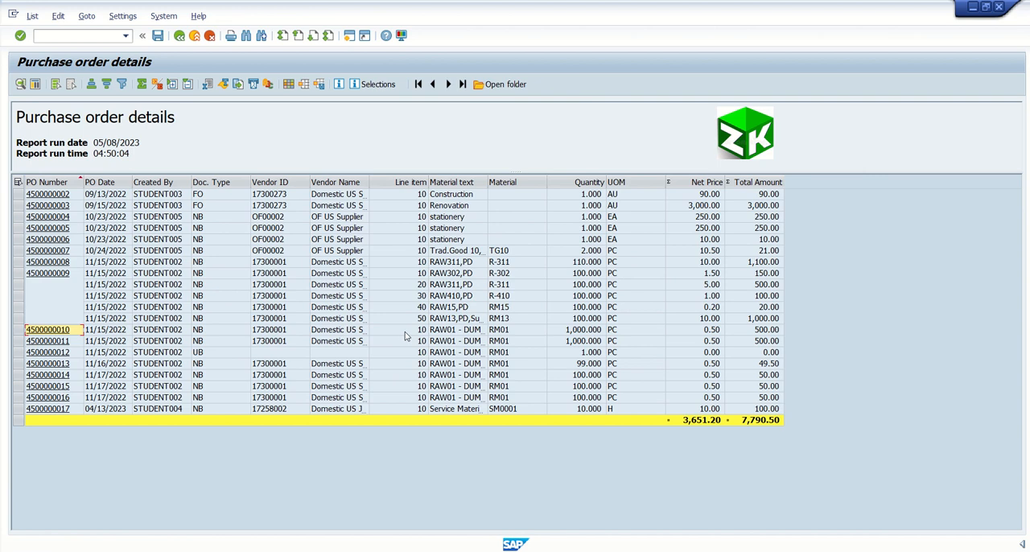
- Select a line-item field and go back to the report's selection screen
left_click(422, 328)
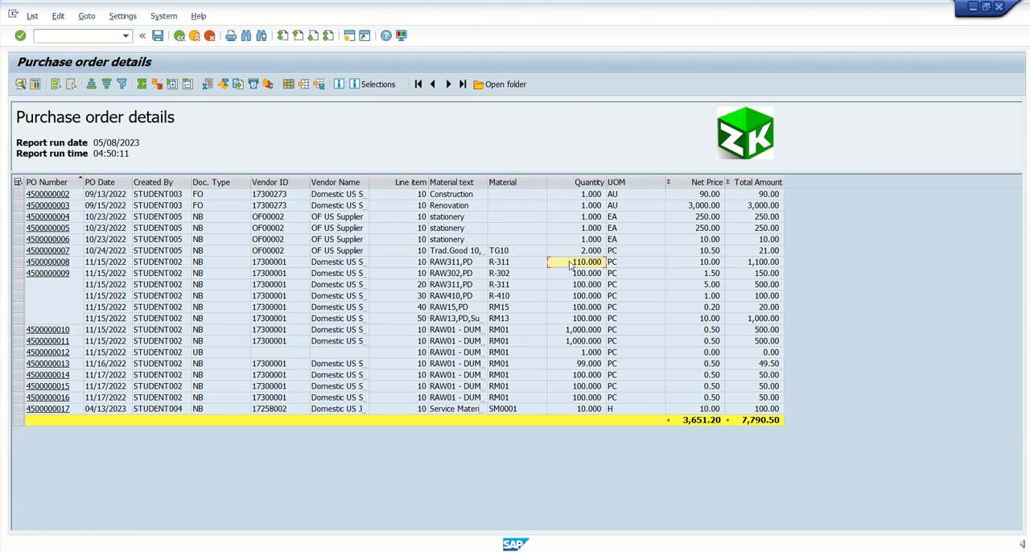
left_click(179, 36)
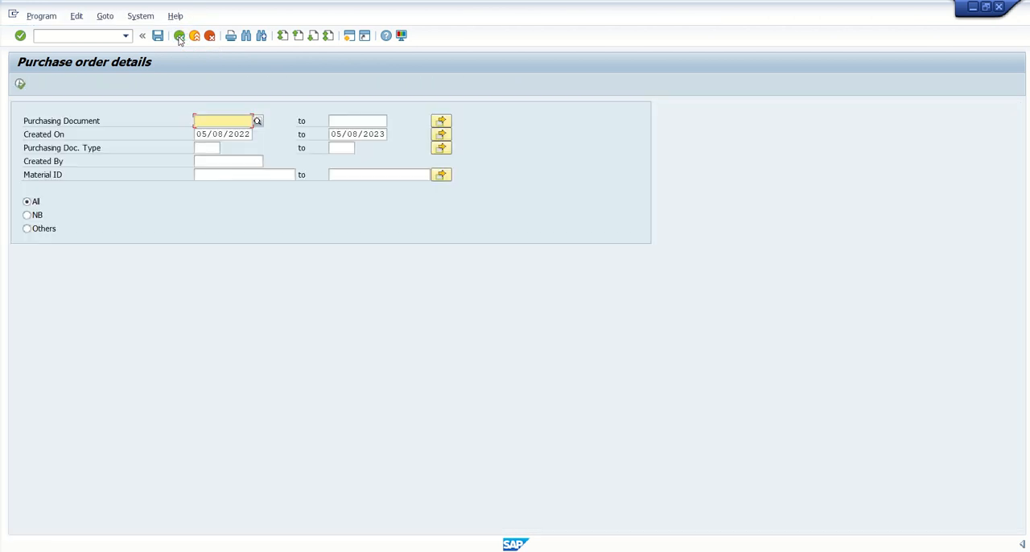
left_click(178, 35)
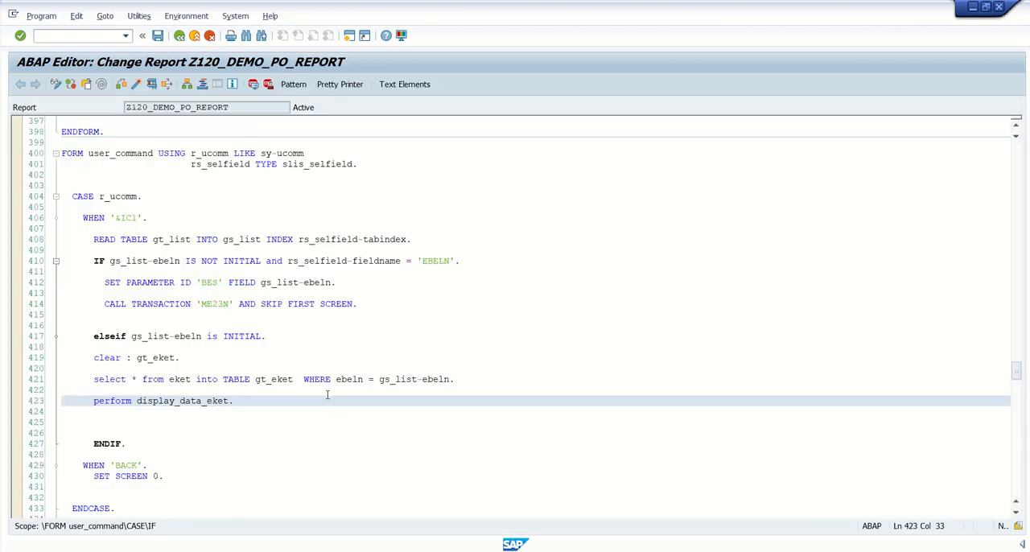
mouse_move(192, 406)
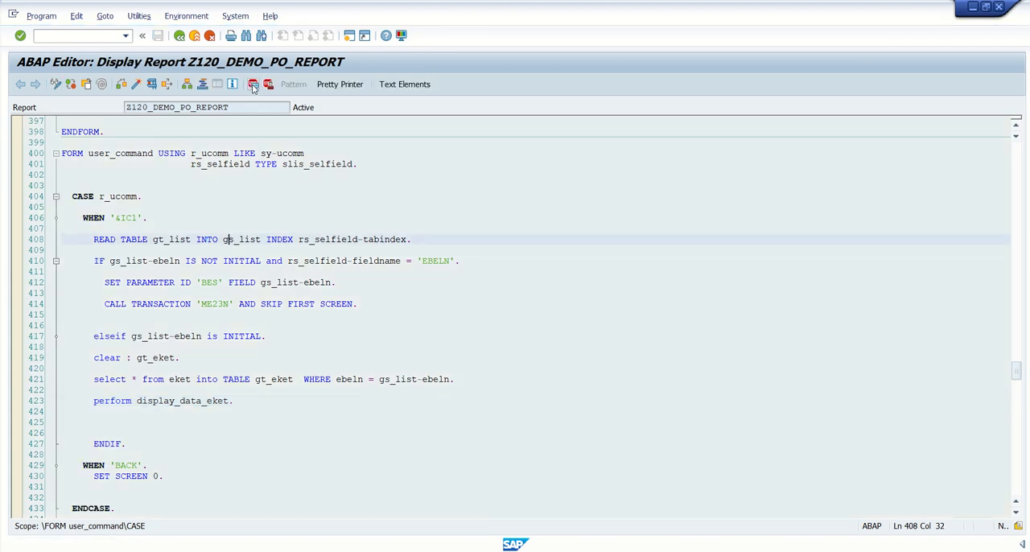
left_click(251, 84)
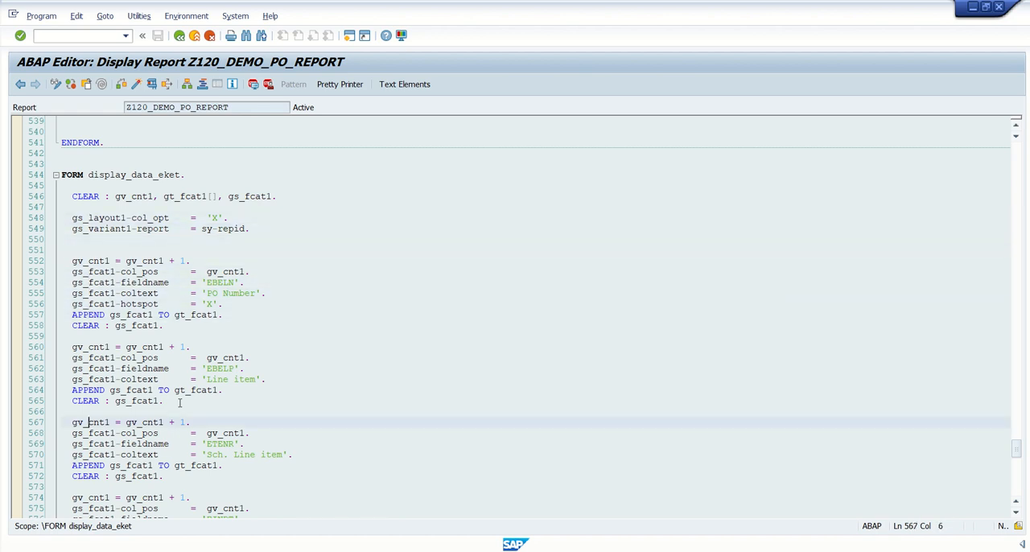
scroll("down", 3)
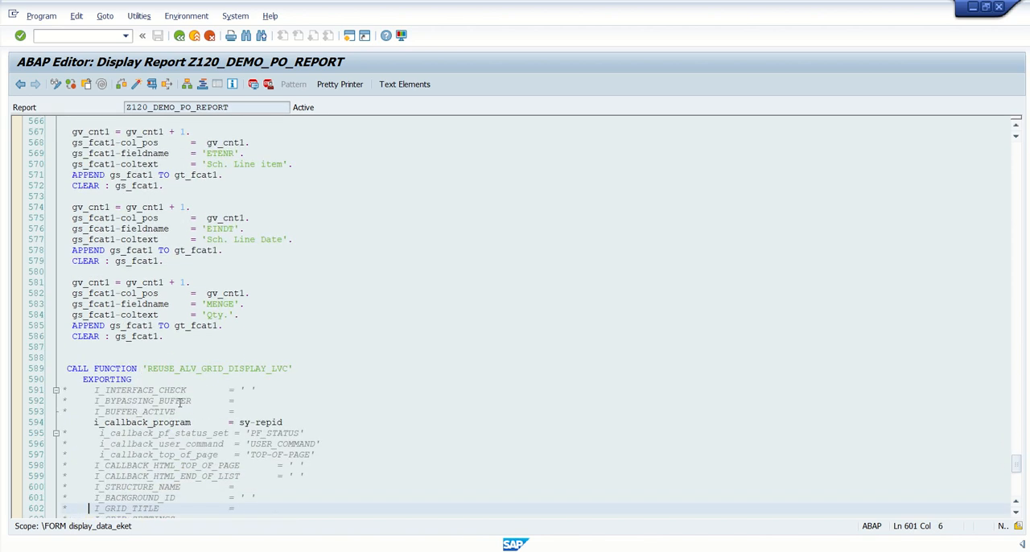
scroll("down", 3)
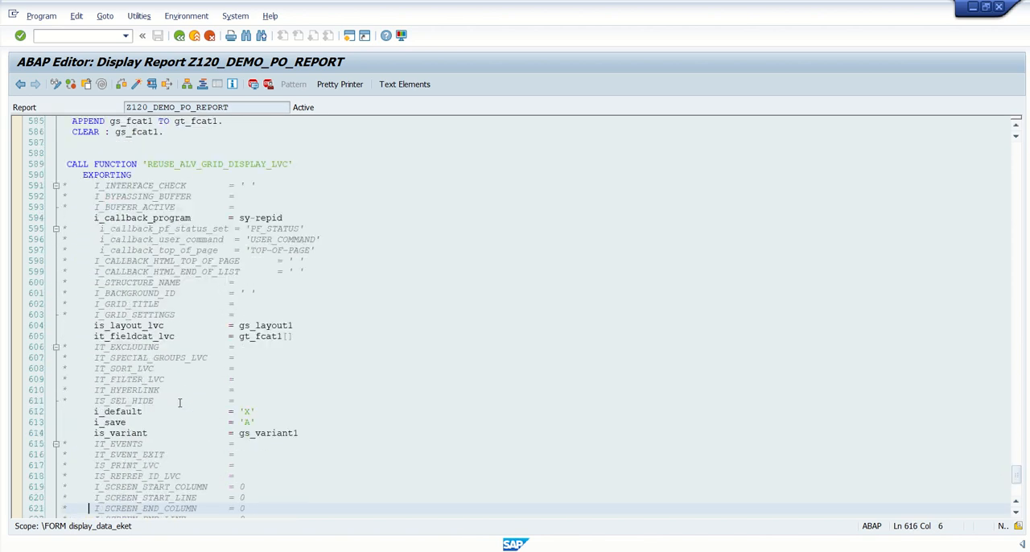
scroll("down", 3)
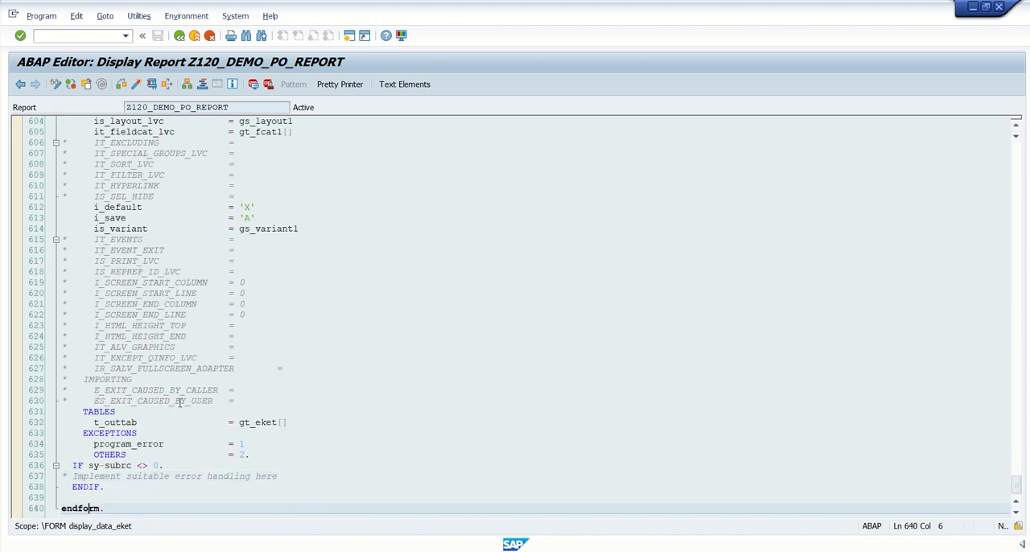
left_click(104, 486)
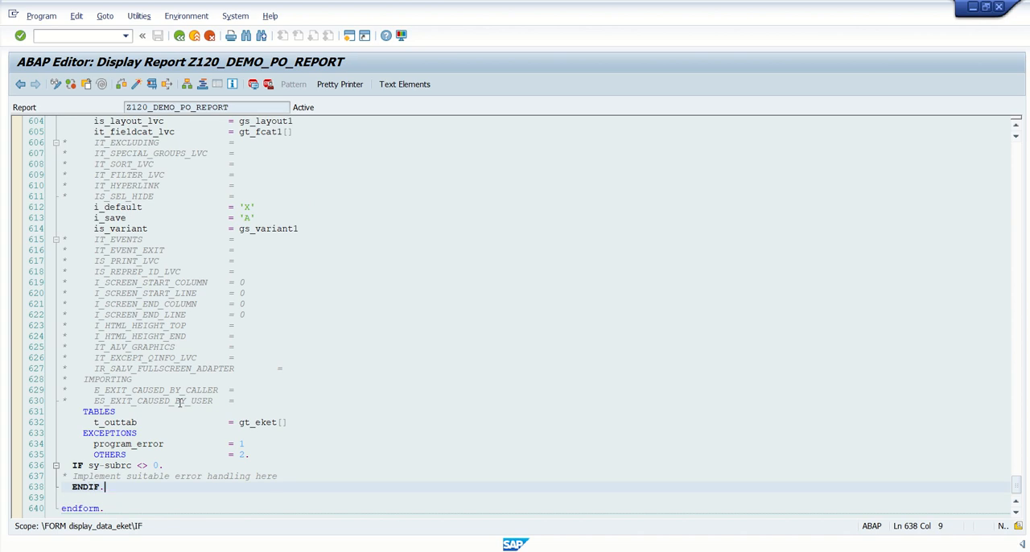
left_click(114, 422)
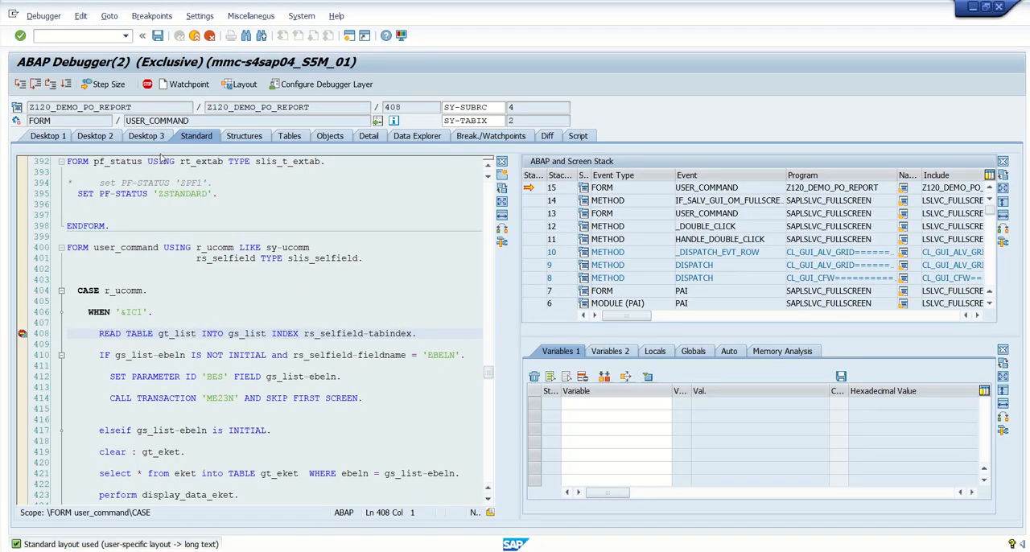
- Step through user_command watching gs_list-ebeln and the clicked field, then continue past the debugger
left_click(147, 135)
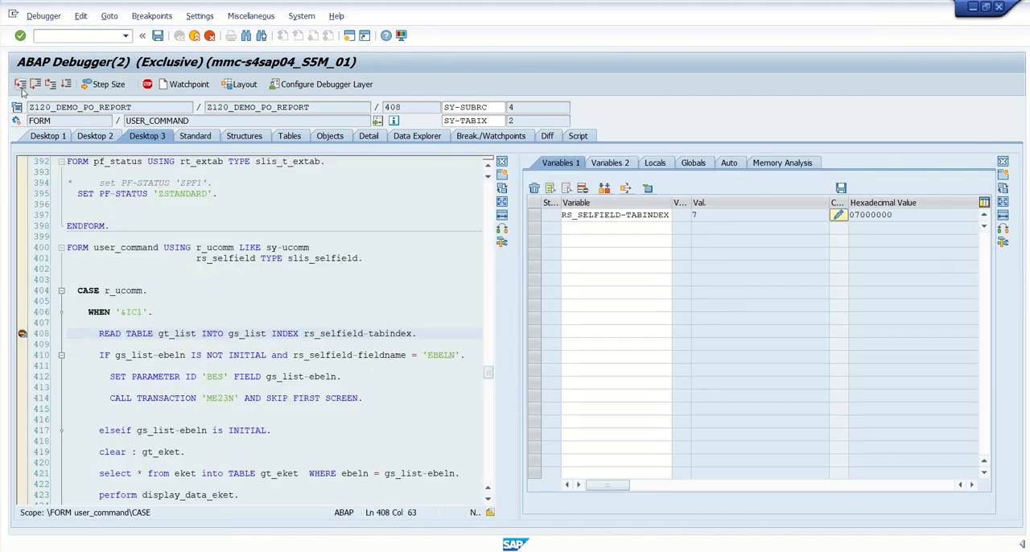
left_click(19, 84)
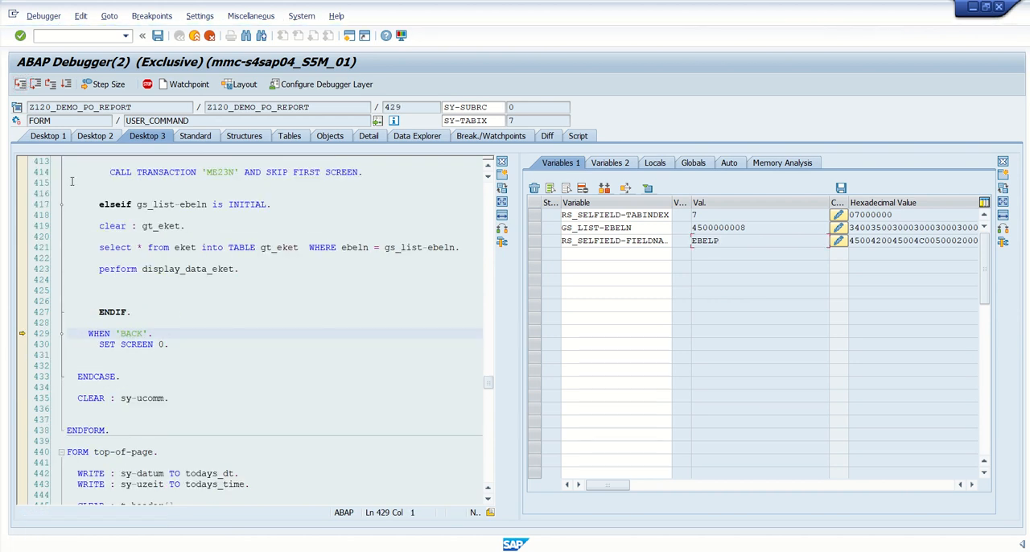
mouse_move(276, 203)
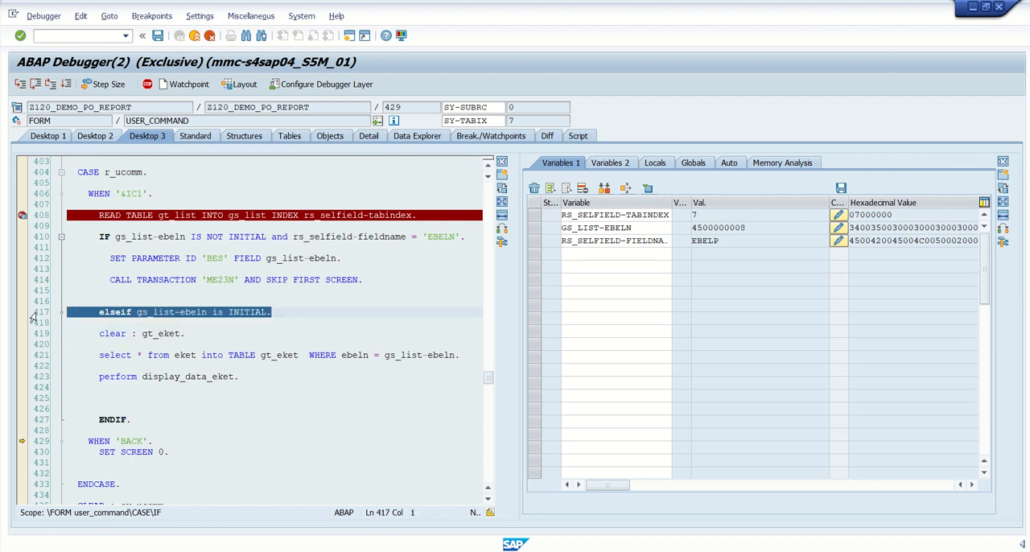
mouse_move(270, 320)
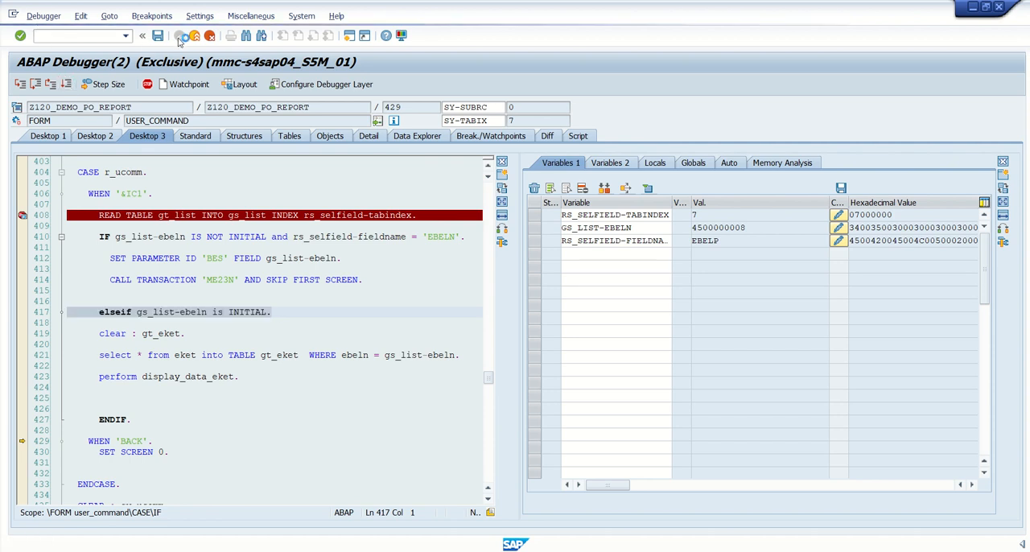
left_click(181, 35)
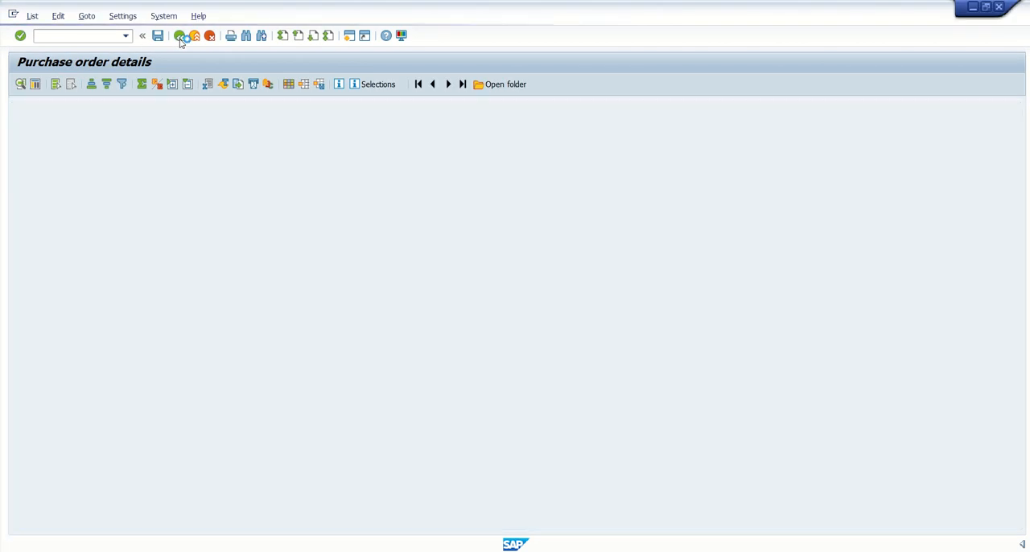
- Change the ELSEIF to gs_list-ebeln IS NOT INITIAL and run the updated report
left_click(180, 35)
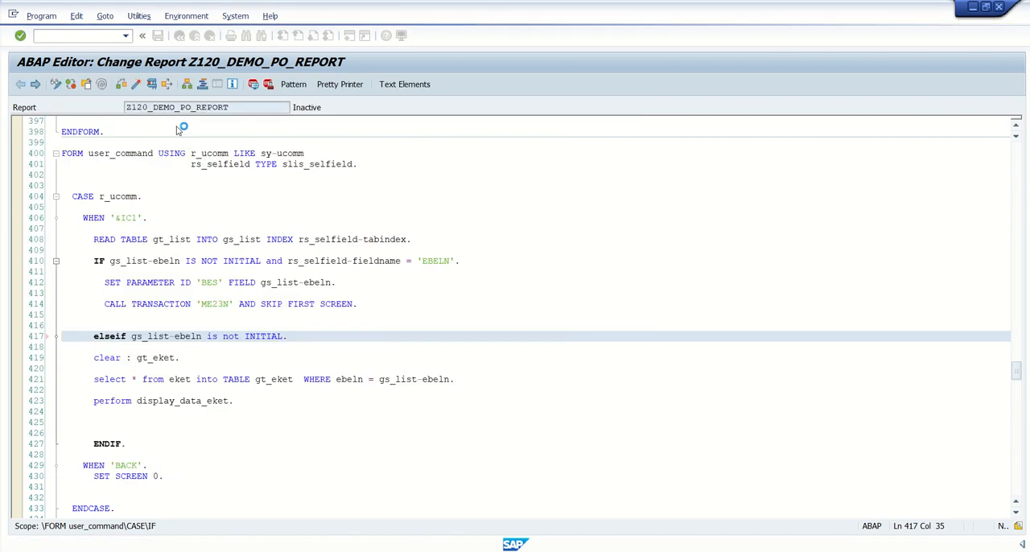
left_click(151, 84)
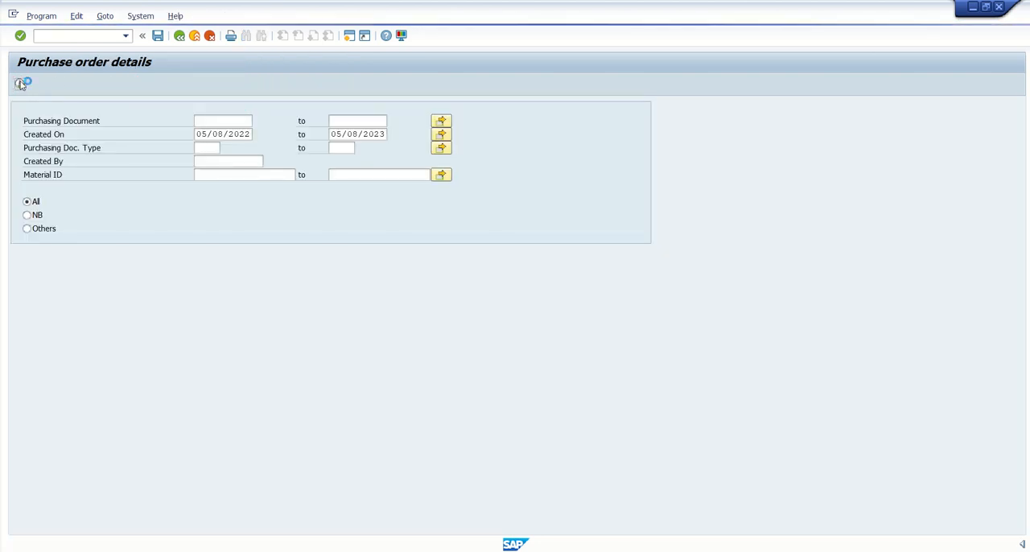
left_click(19, 84)
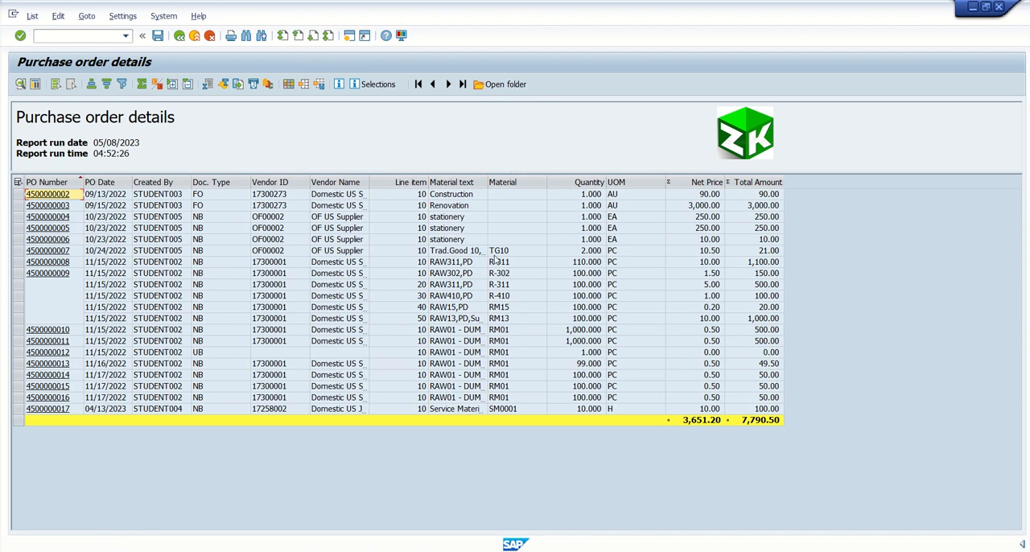
mouse_move(389, 271)
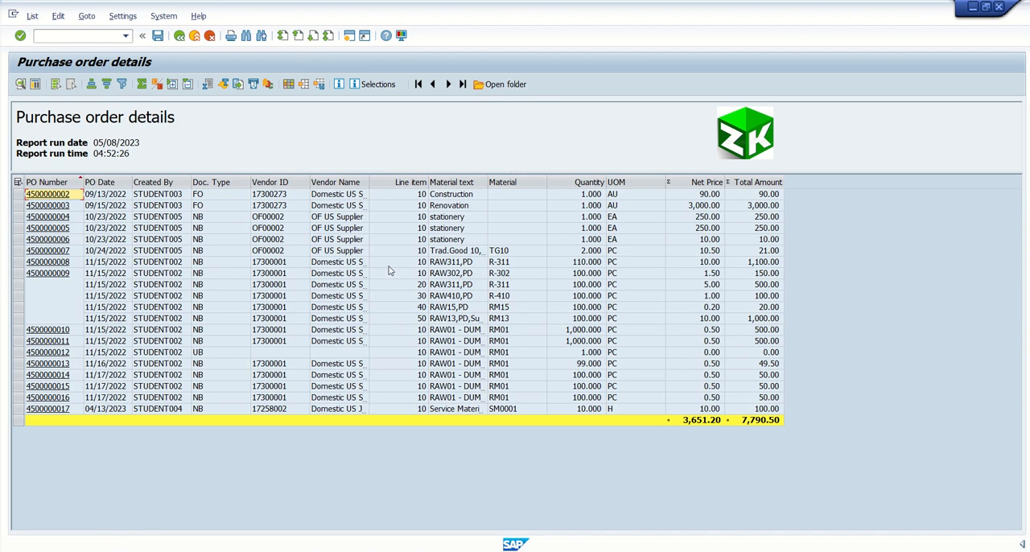
left_click(394, 261)
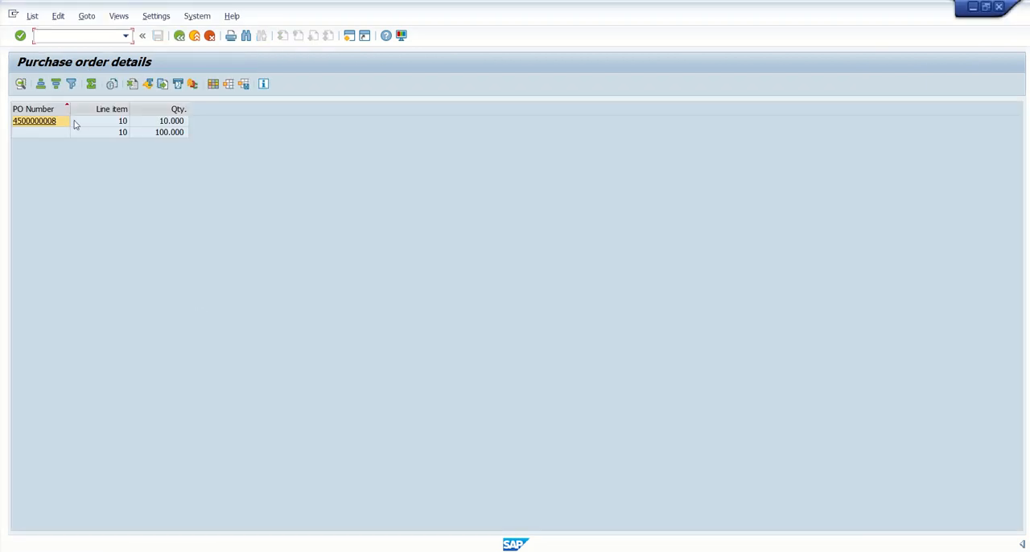
mouse_move(61, 138)
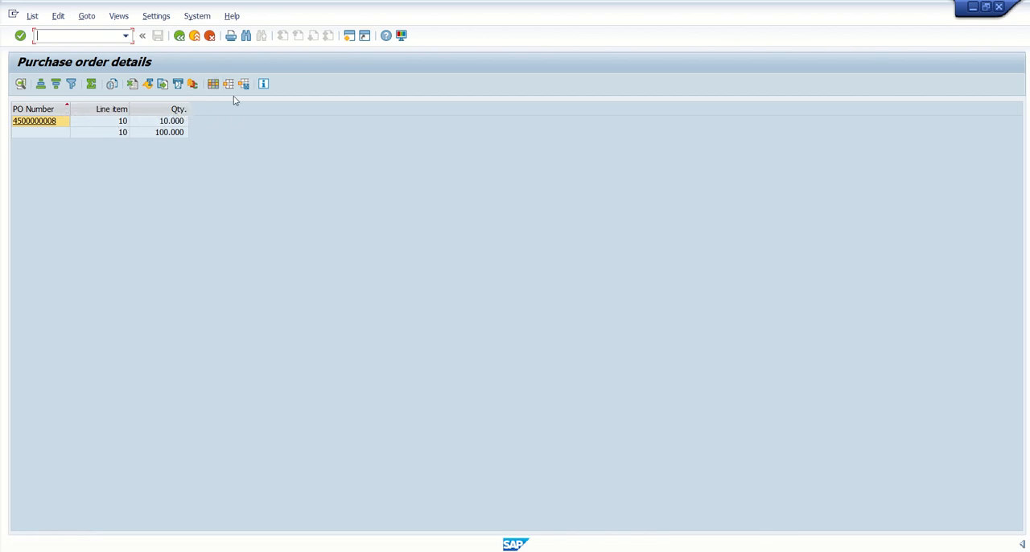
mouse_move(203, 132)
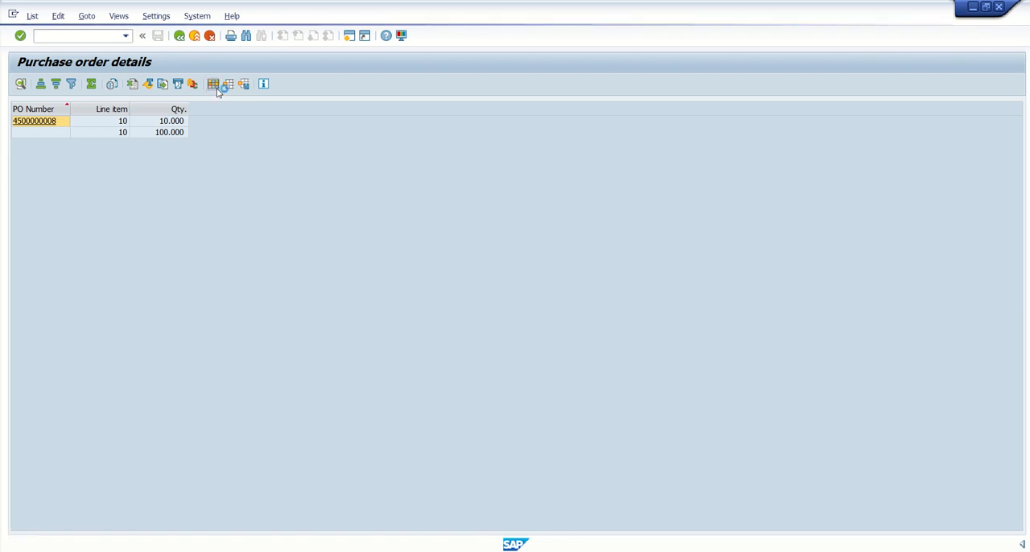
- Add Sch. Line Date and Sch. Line Item columns via Change Layout, then return to the PO report
left_click(212, 84)
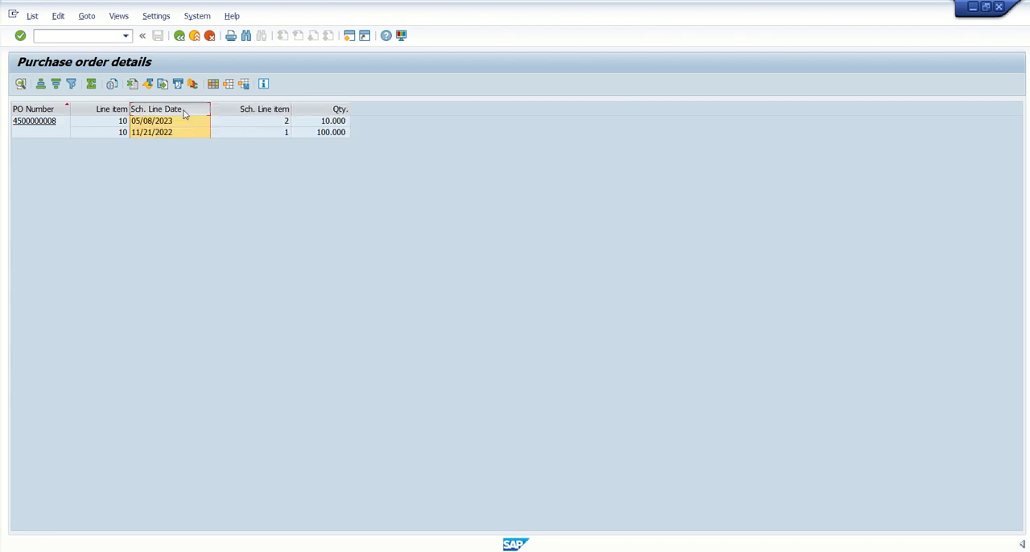
left_click(36, 121)
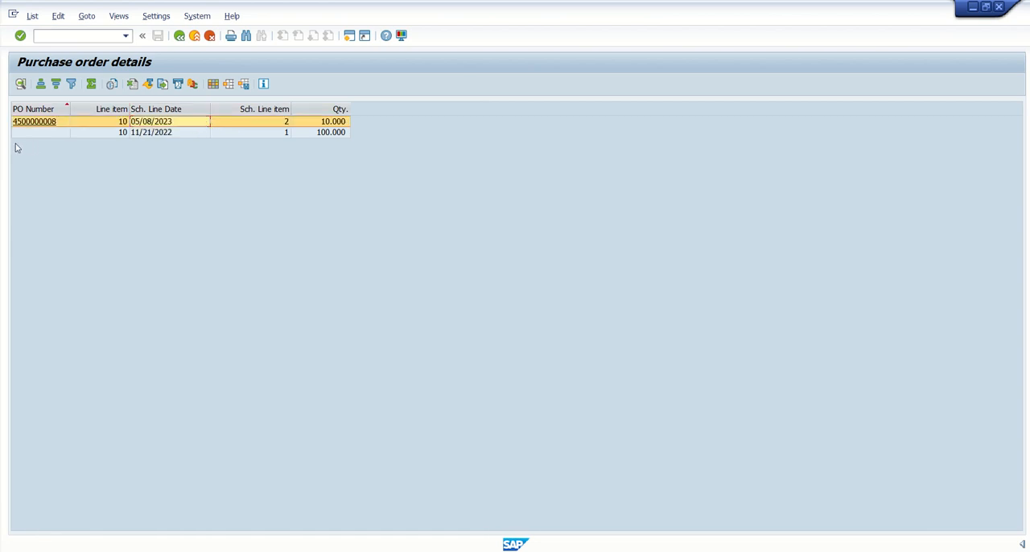
mouse_move(110, 135)
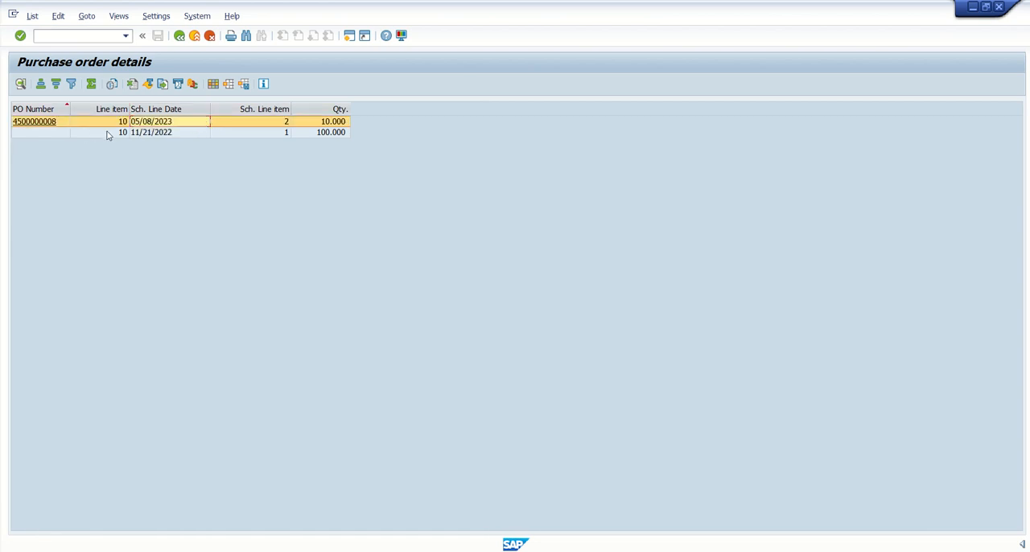
left_click(242, 132)
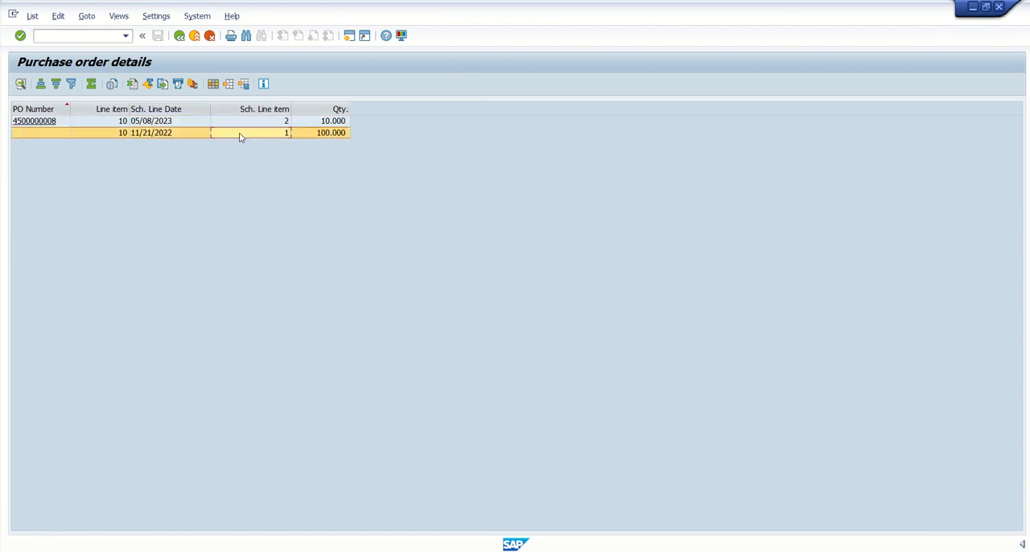
left_click(264, 109)
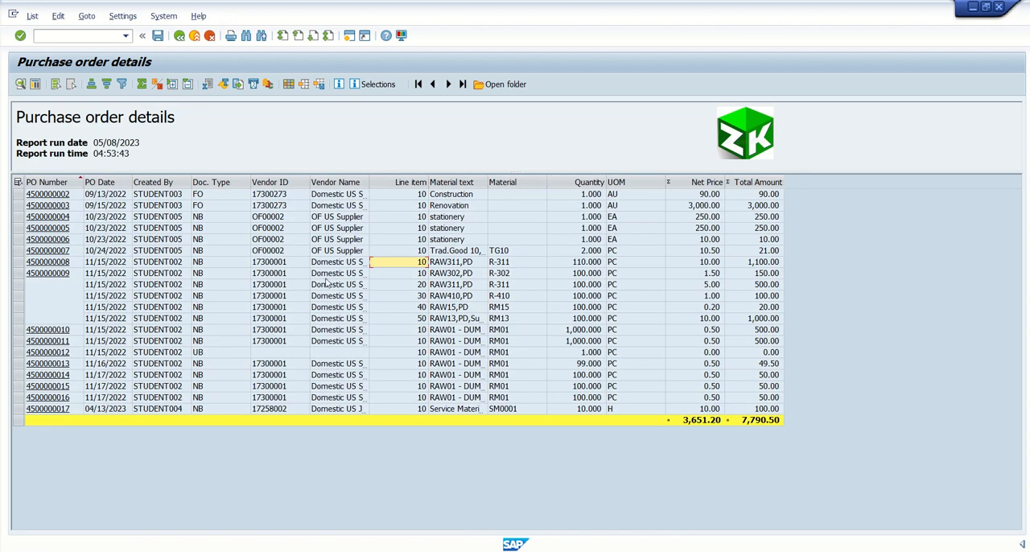
mouse_move(394, 351)
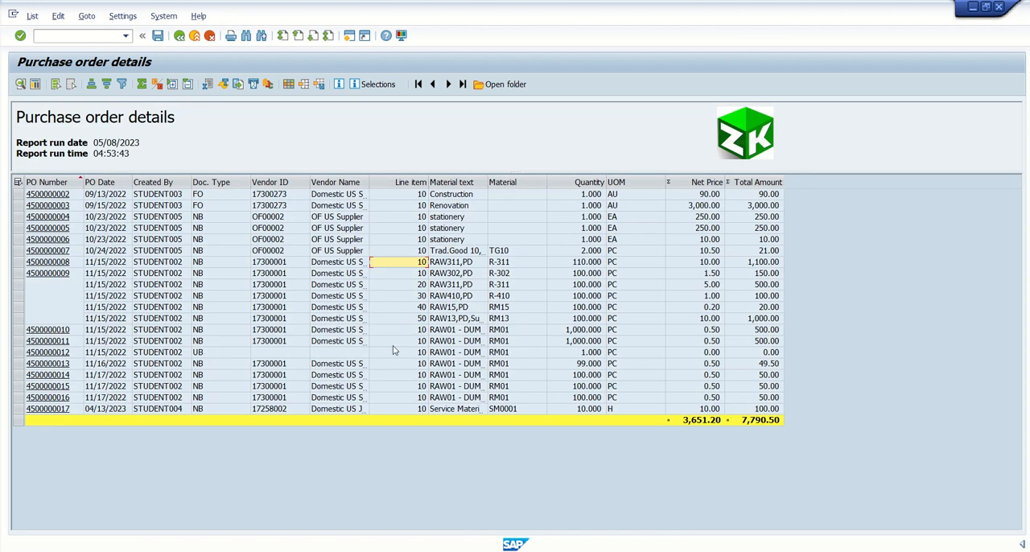
left_click(395, 341)
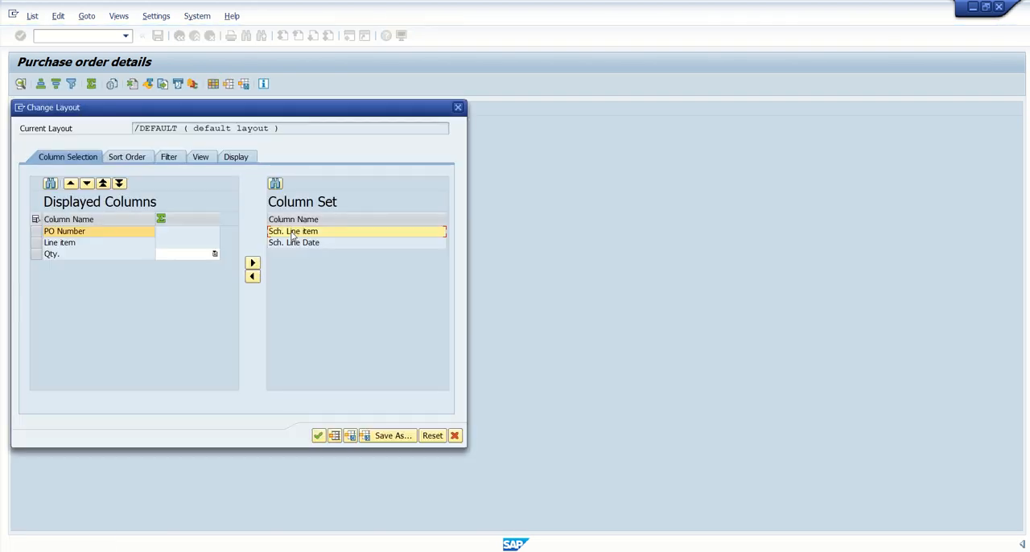
left_click(251, 262)
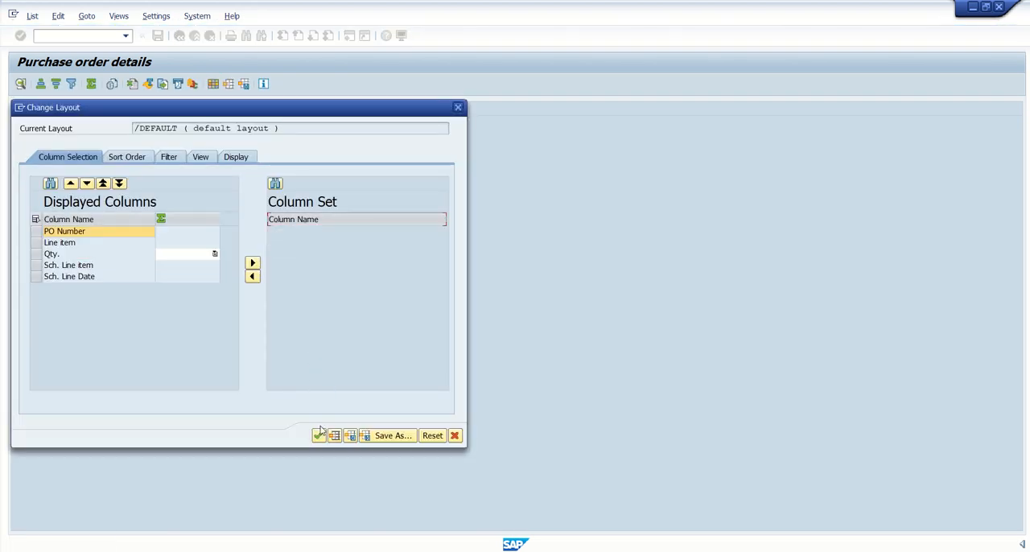
left_click(319, 435)
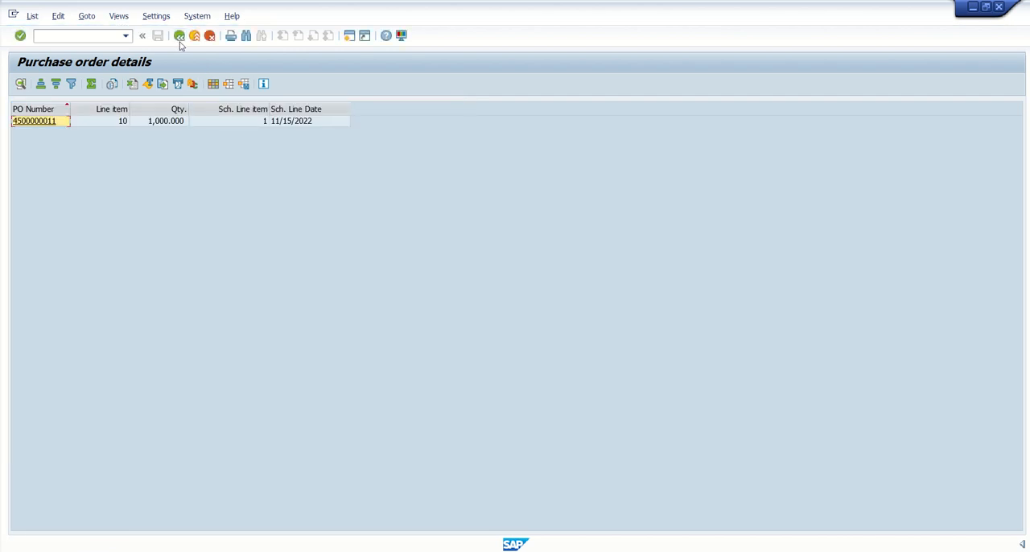
- Leave the schedule-line list and return to the purchase order report
left_click(181, 35)
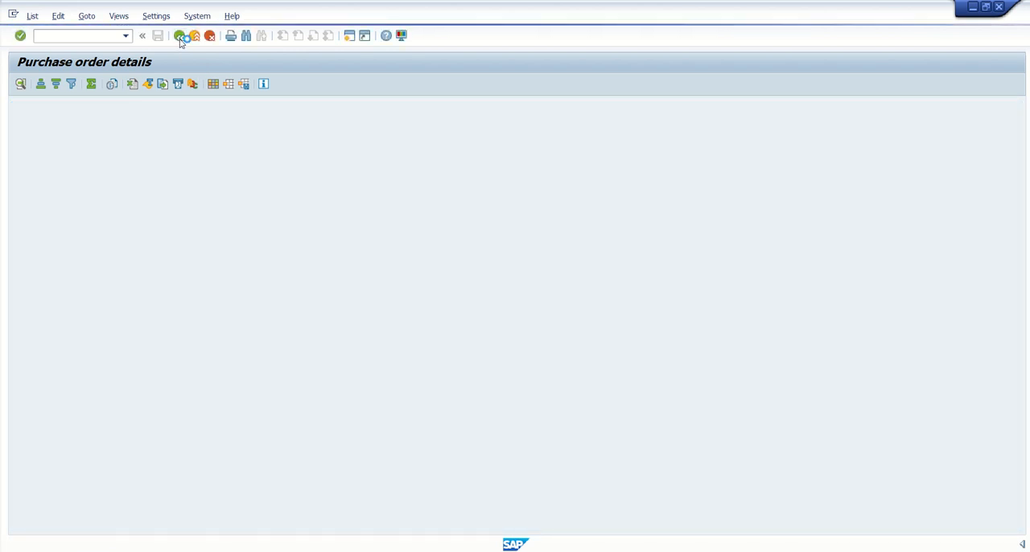
left_click(180, 35)
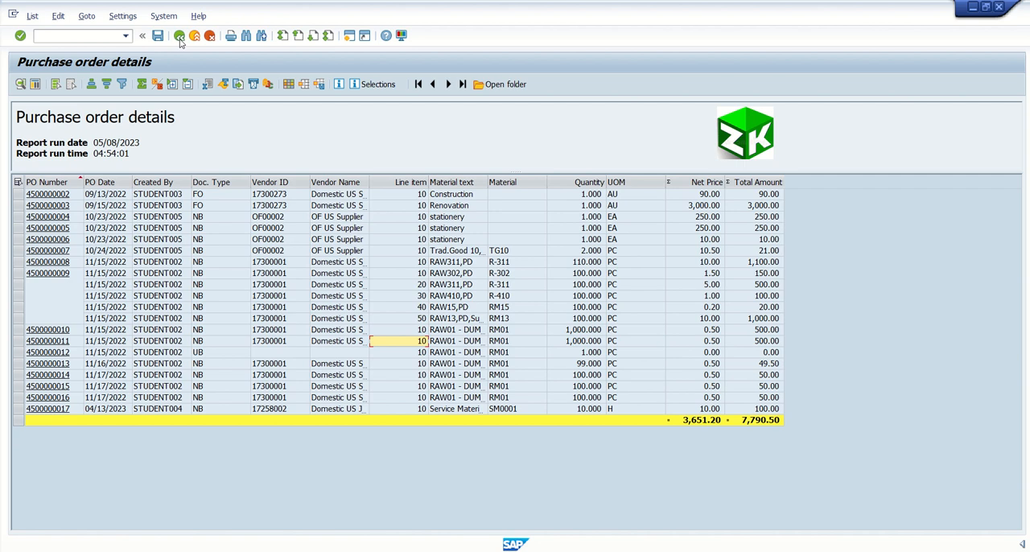
mouse_move(452, 332)
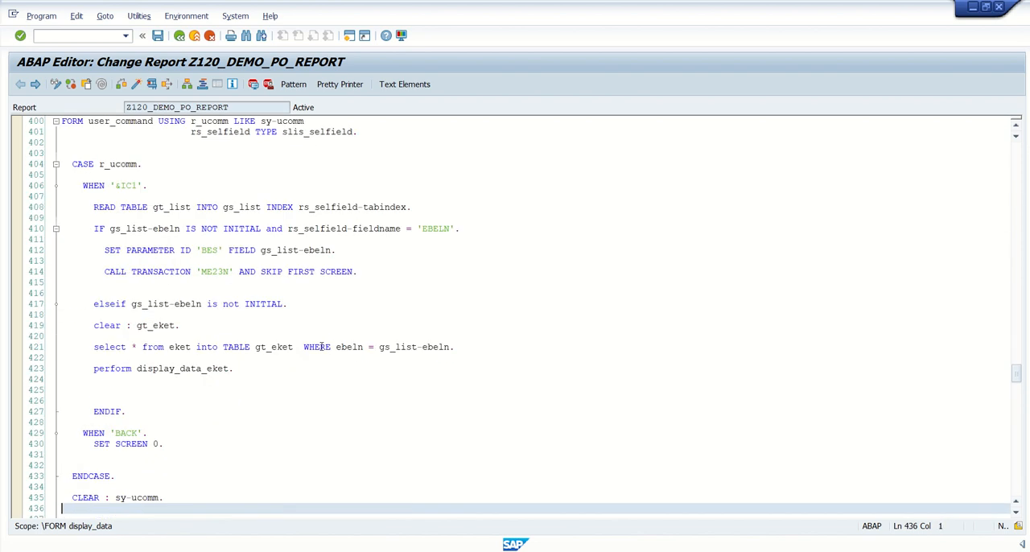
- Scroll the ABAP source down to the FORM top-of-page header routine
scroll("down", 3)
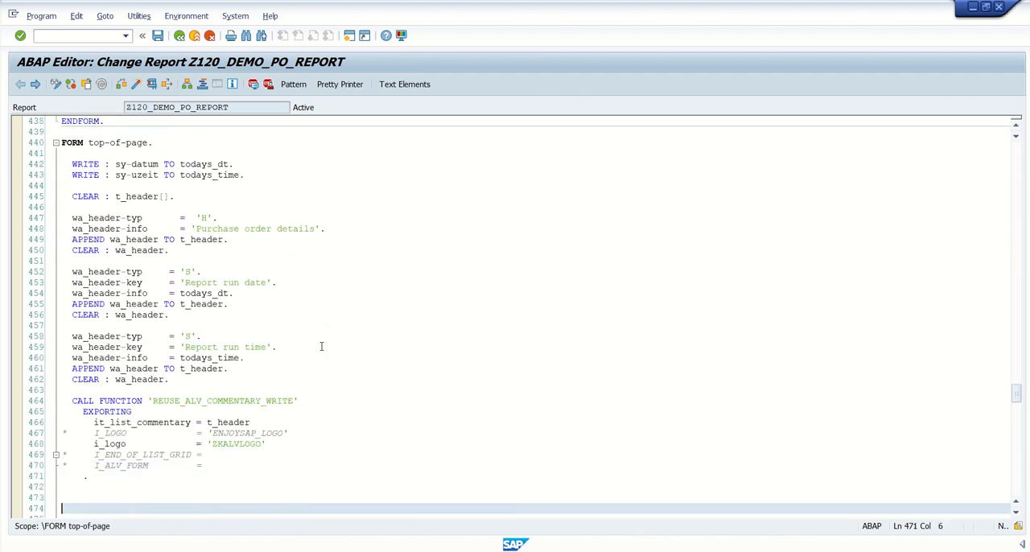